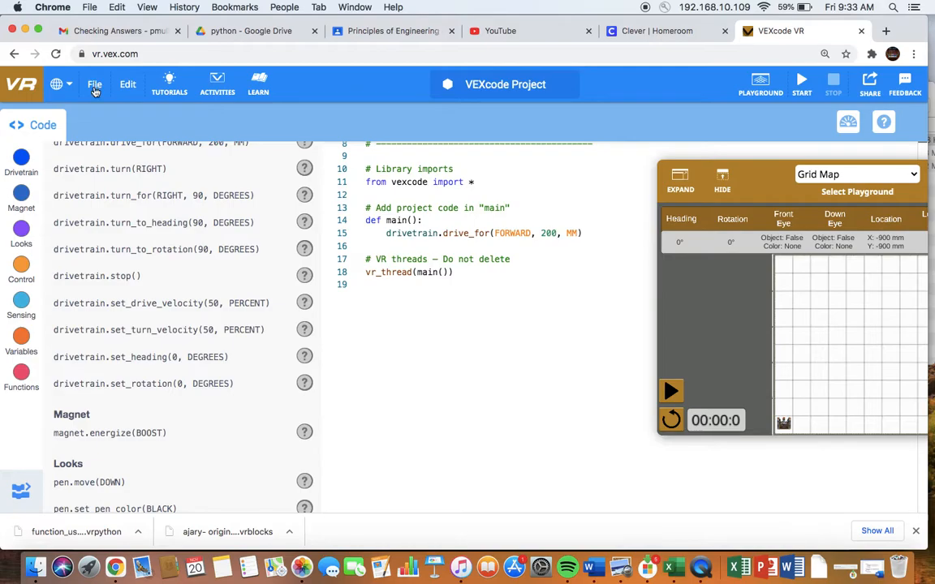
Start a new blocks project, replacing the open Python project.
click(96, 85)
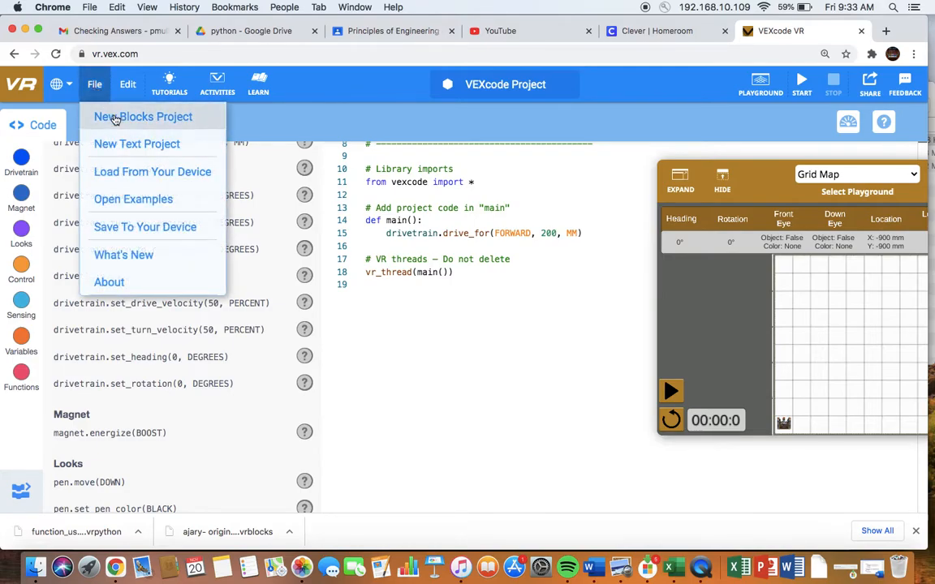
click(143, 117)
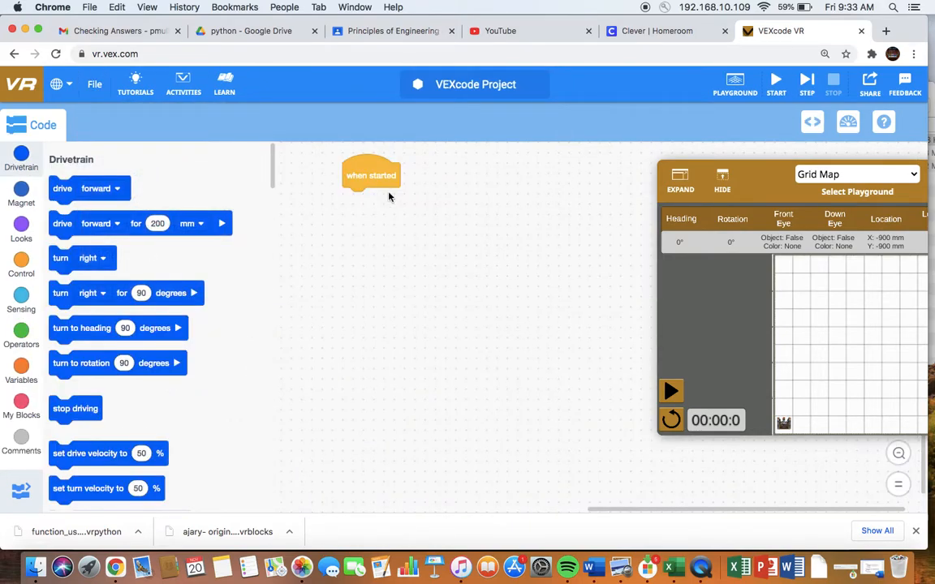
mouse_move(458, 274)
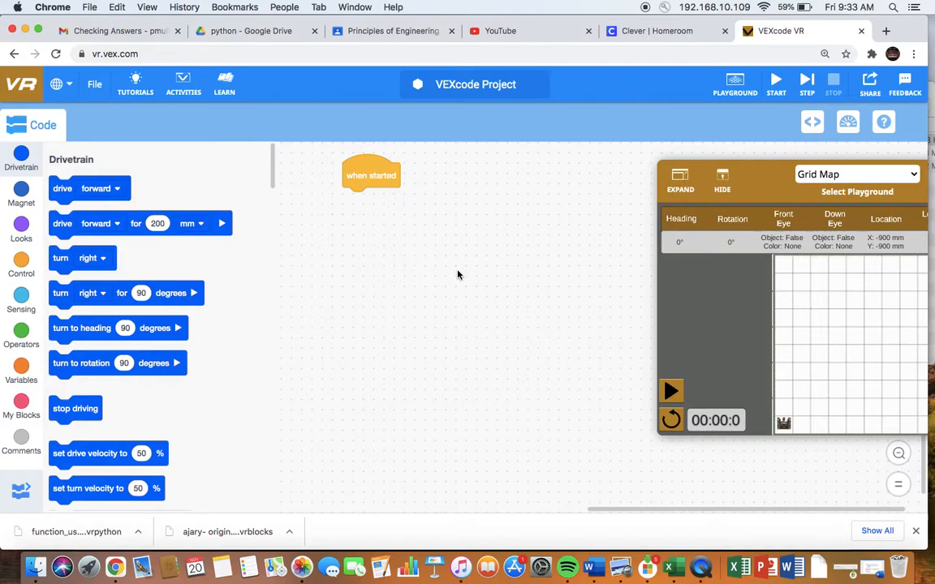
mouse_move(440, 250)
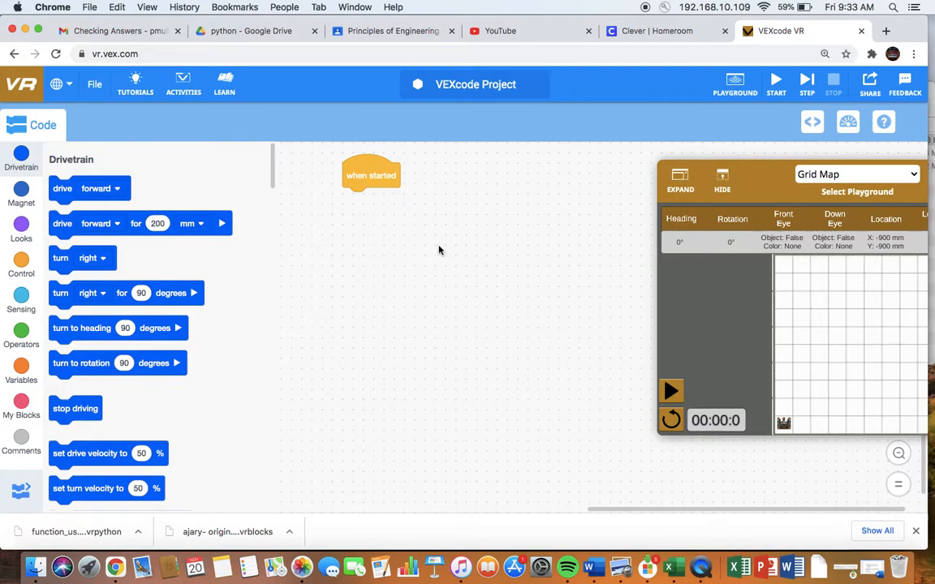
Browse the block palette down to the Variables and My Blocks sections.
scroll(down, 3)
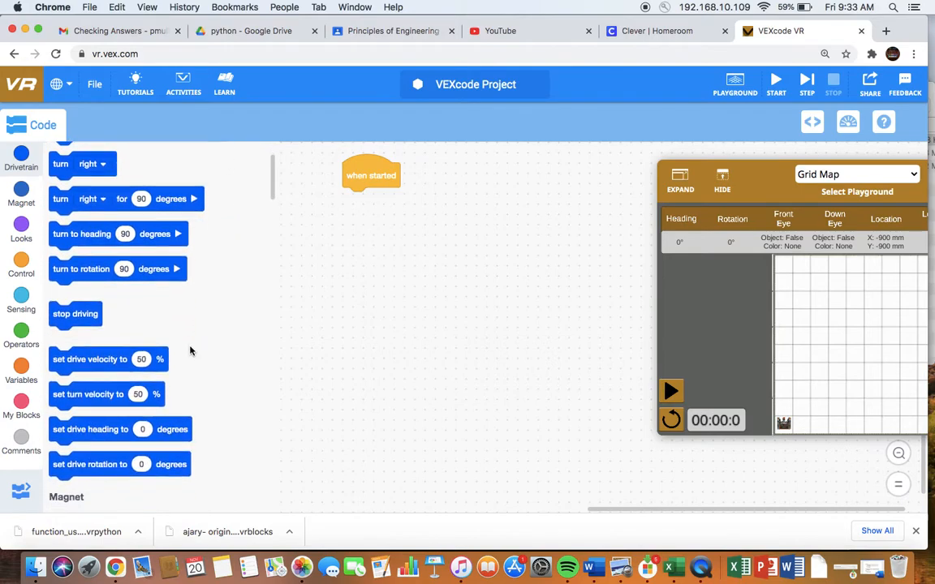
click(21, 260)
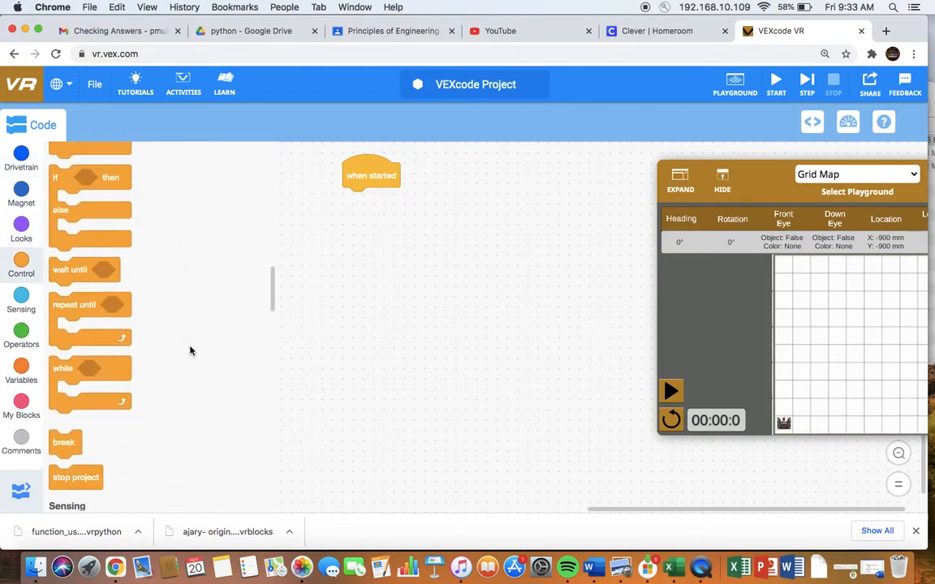
scroll(down, 3)
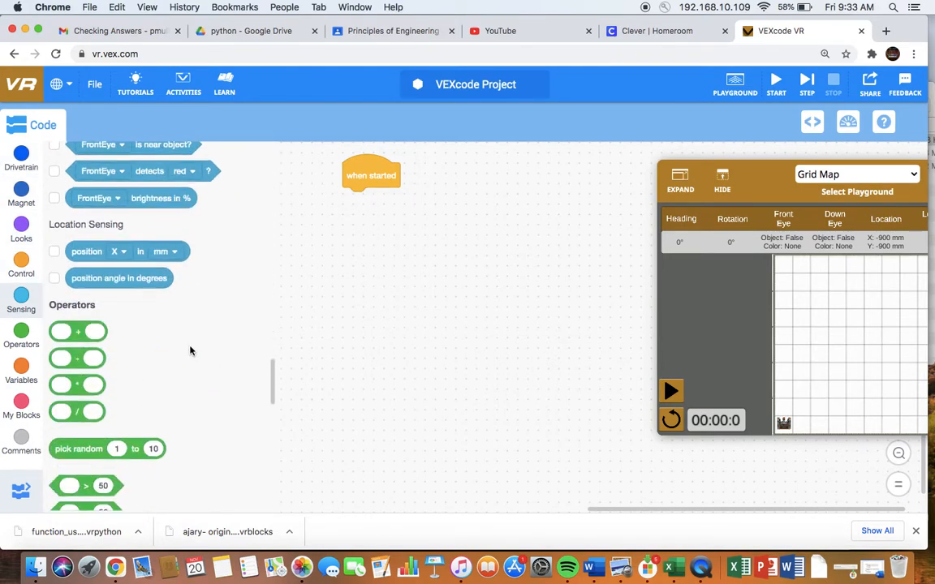
scroll(down, 3)
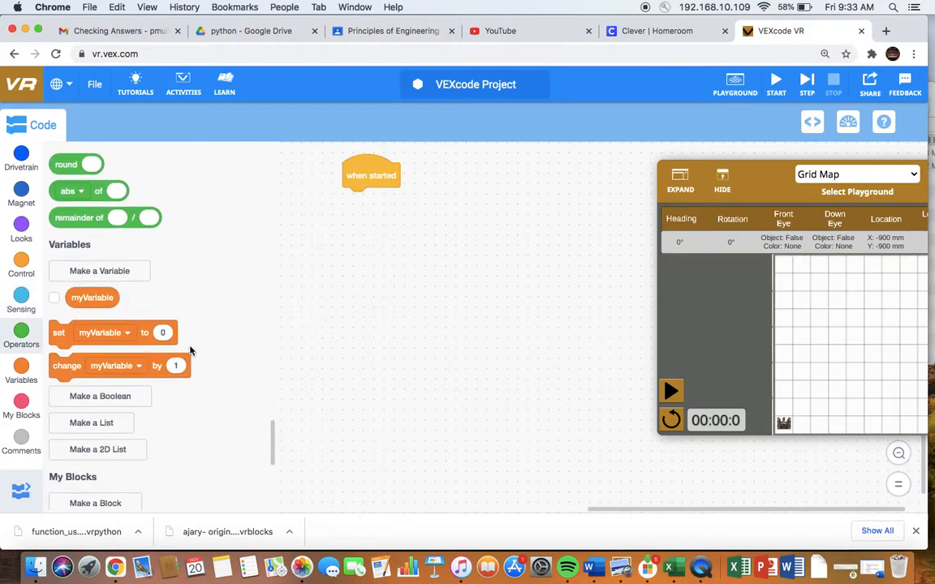
scroll(down, 3)
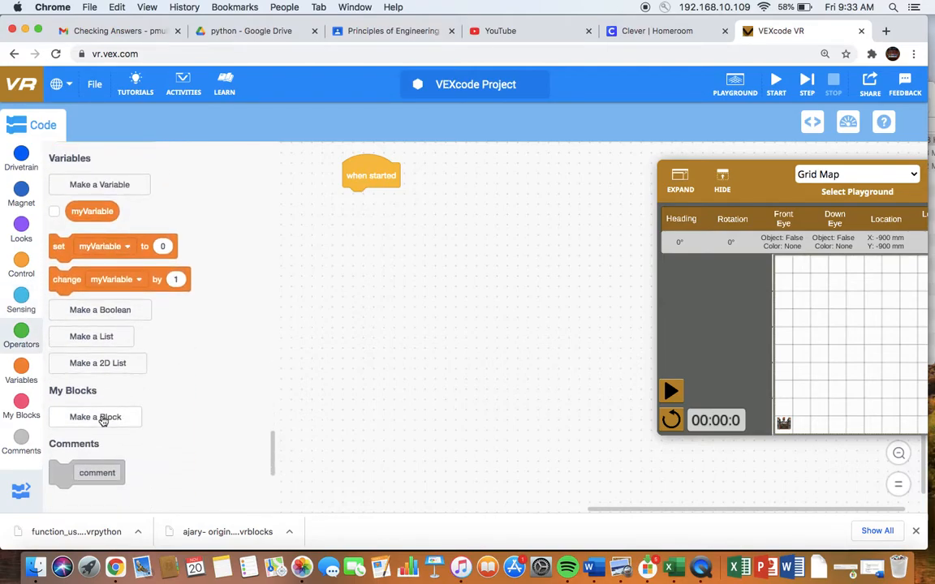
Make a new custom block and name it move_to_y_position.
click(94, 417)
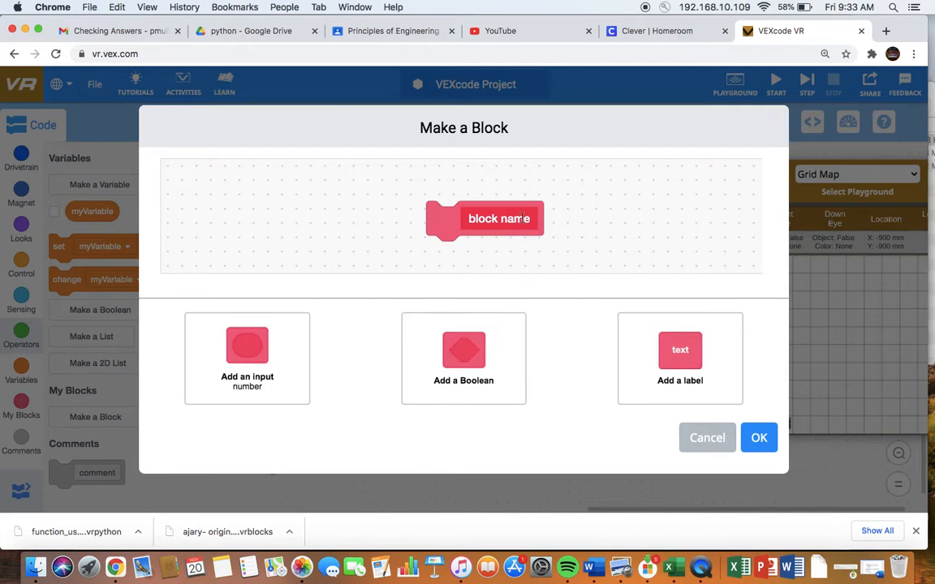
double_click(499, 218)
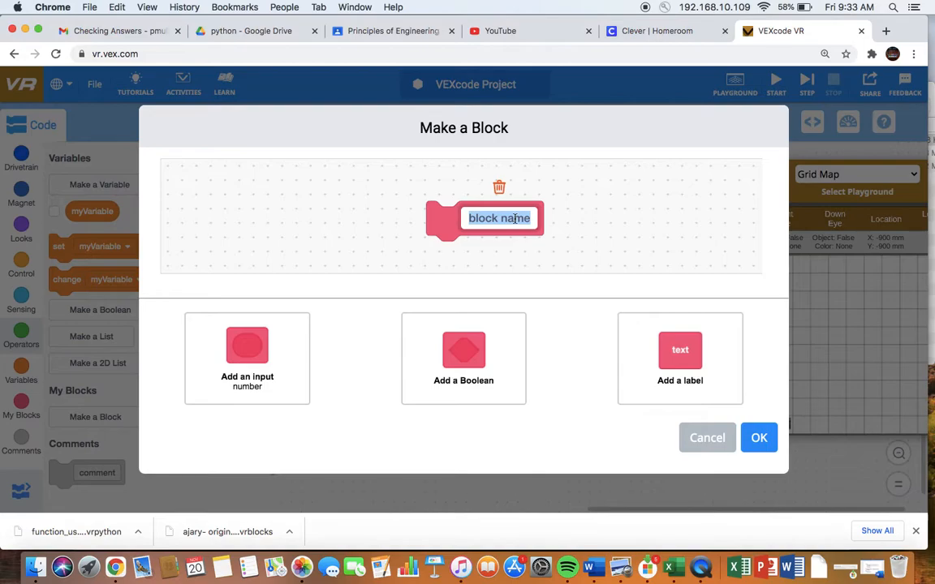
text(move_to_)
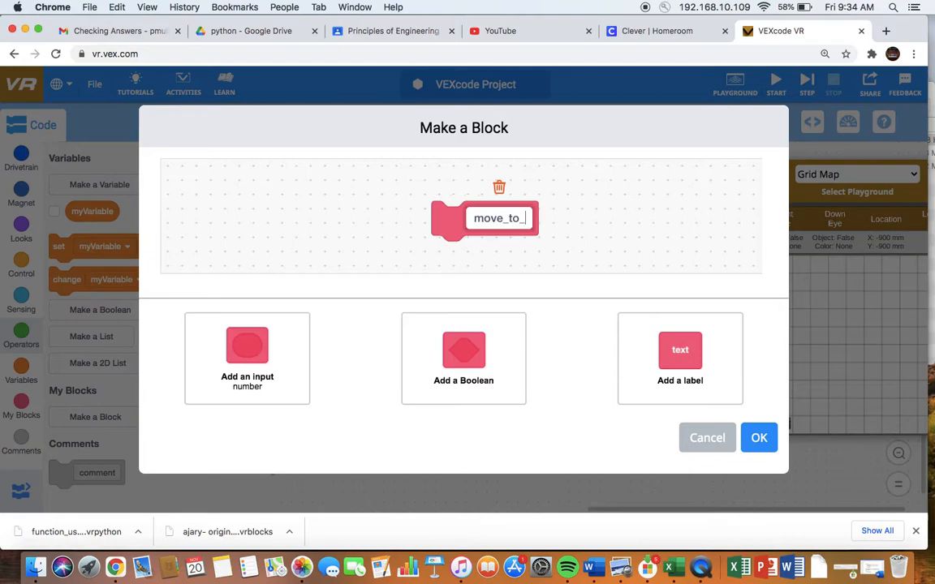
text(y_position)
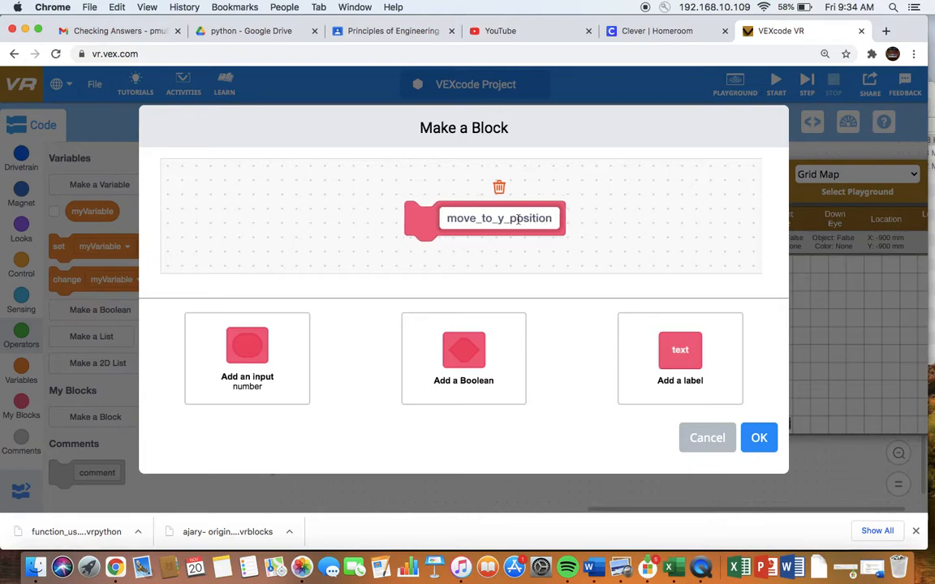
click(759, 439)
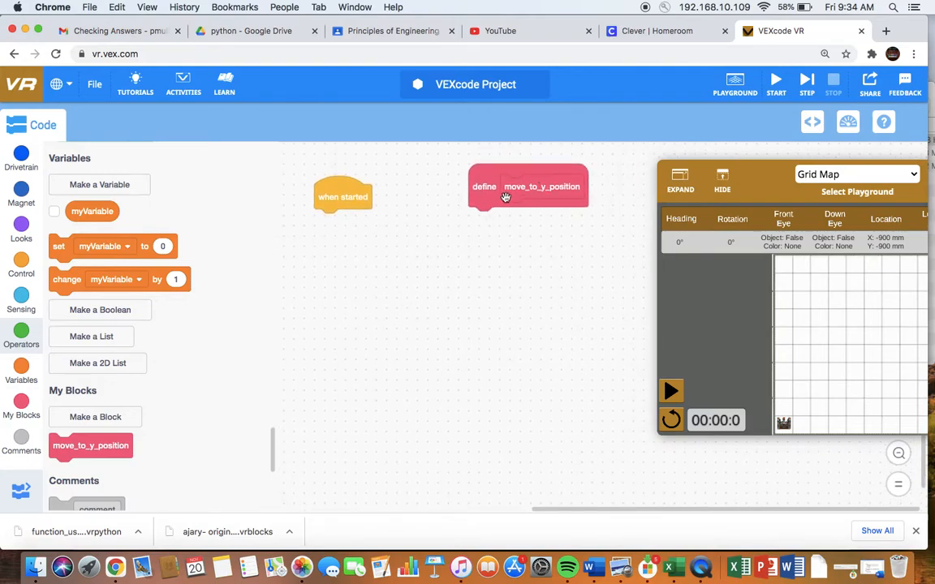
mouse_move(539, 221)
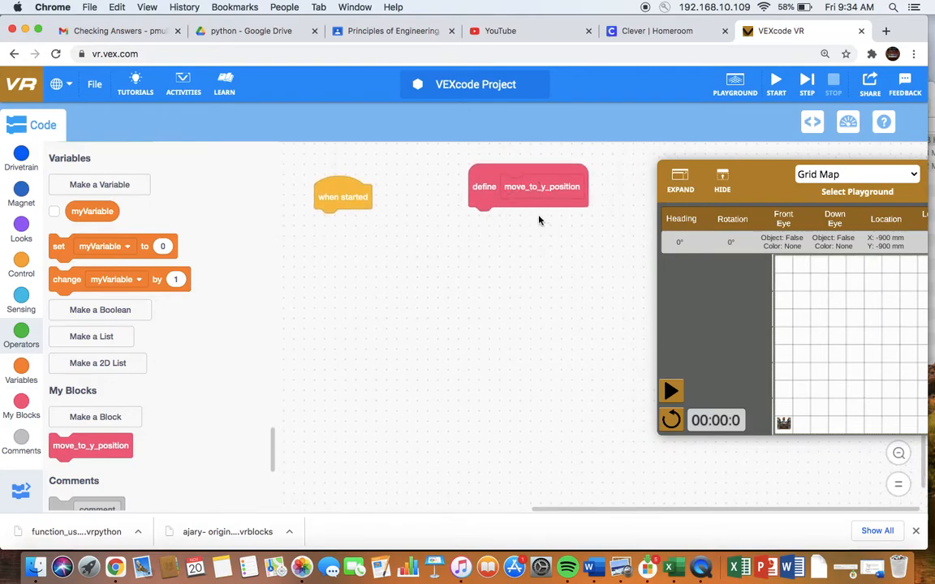
mouse_move(513, 233)
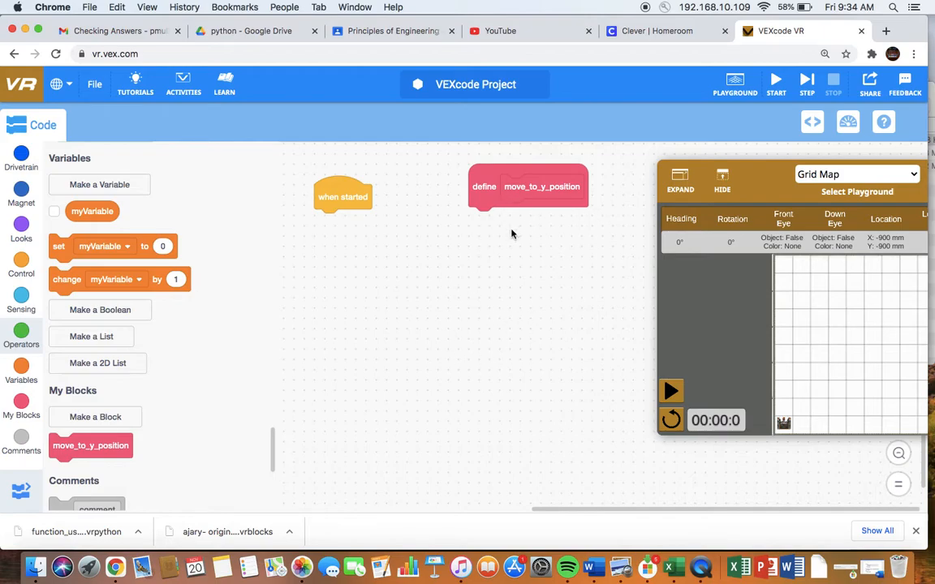
mouse_move(253, 215)
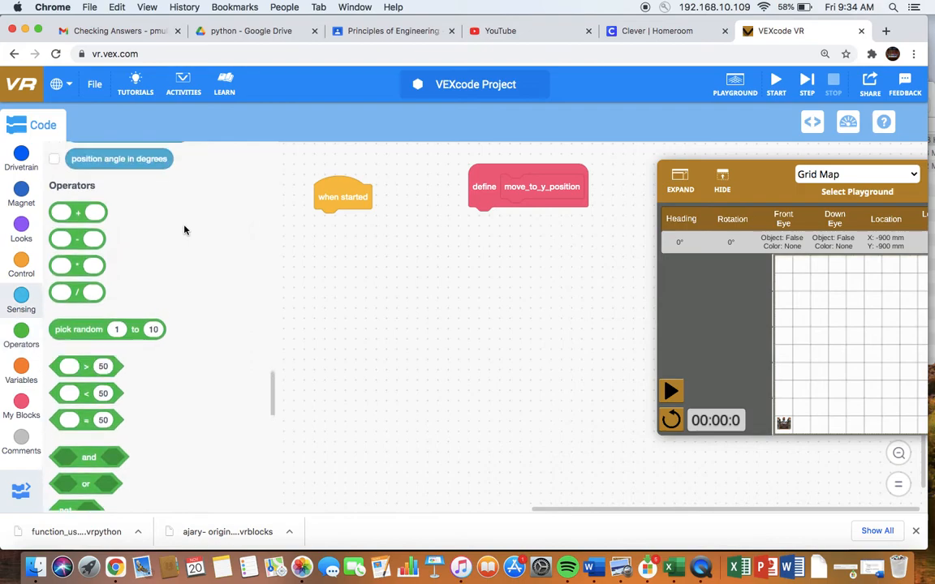
Add a while loop under the define block with drive forward inside it.
click(22, 260)
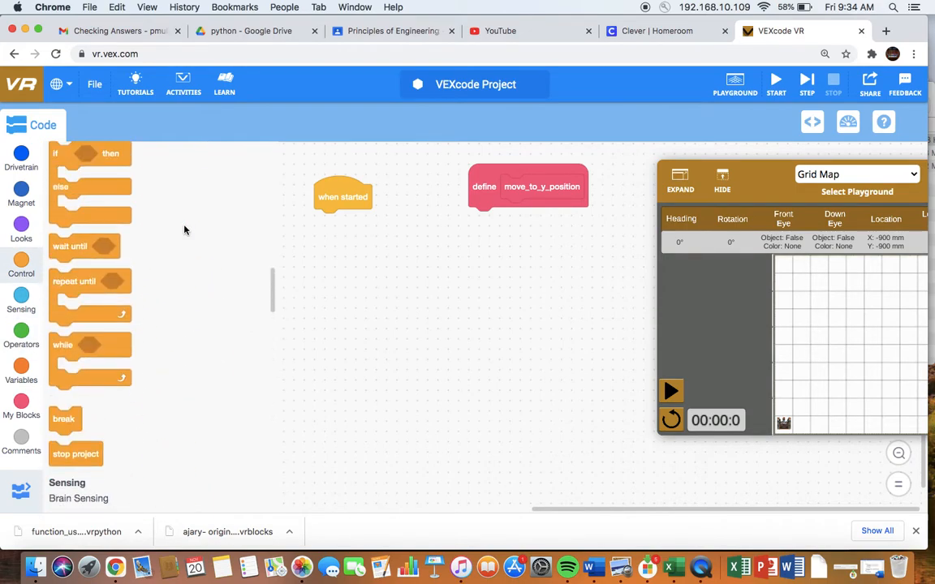
mouse_move(61, 354)
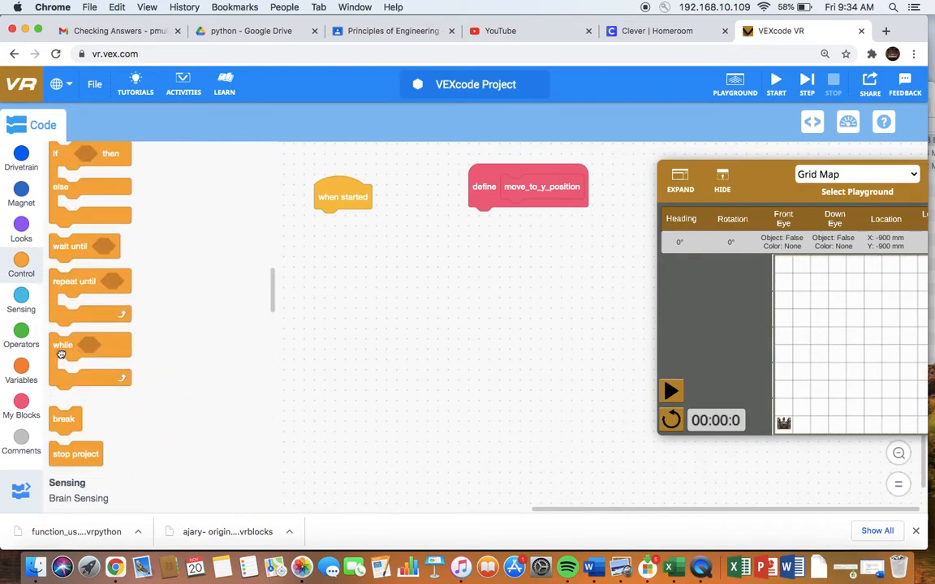
drag(61, 344, 482, 219)
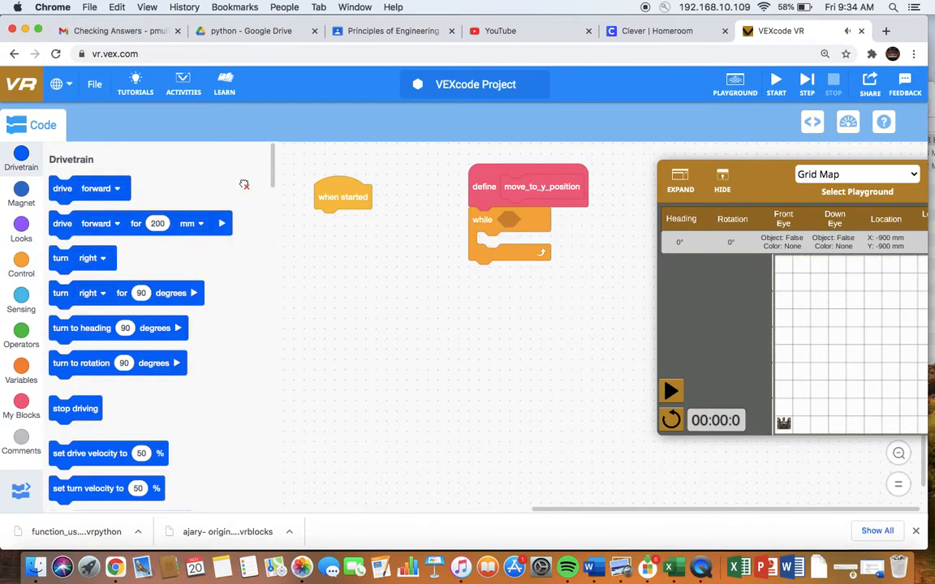
drag(89, 189, 490, 243)
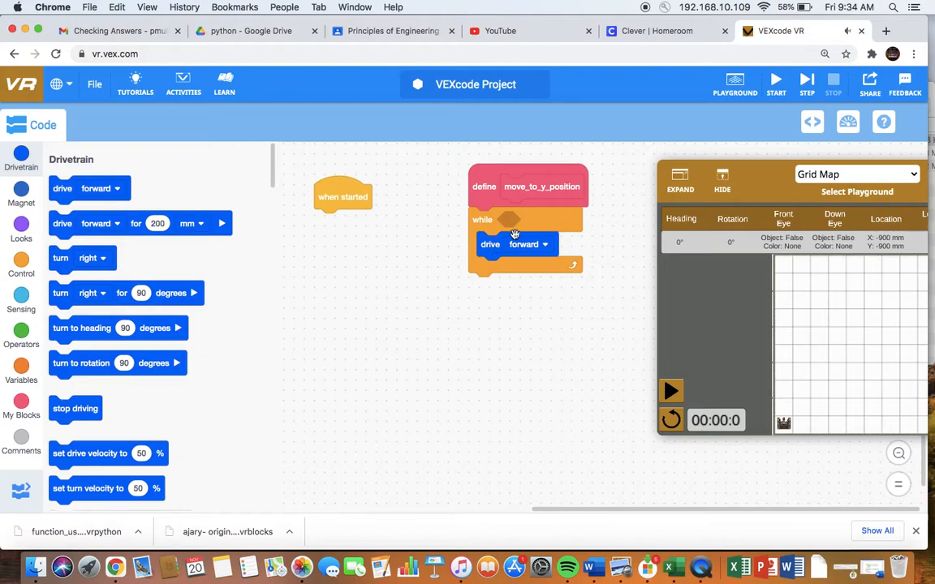
mouse_move(522, 224)
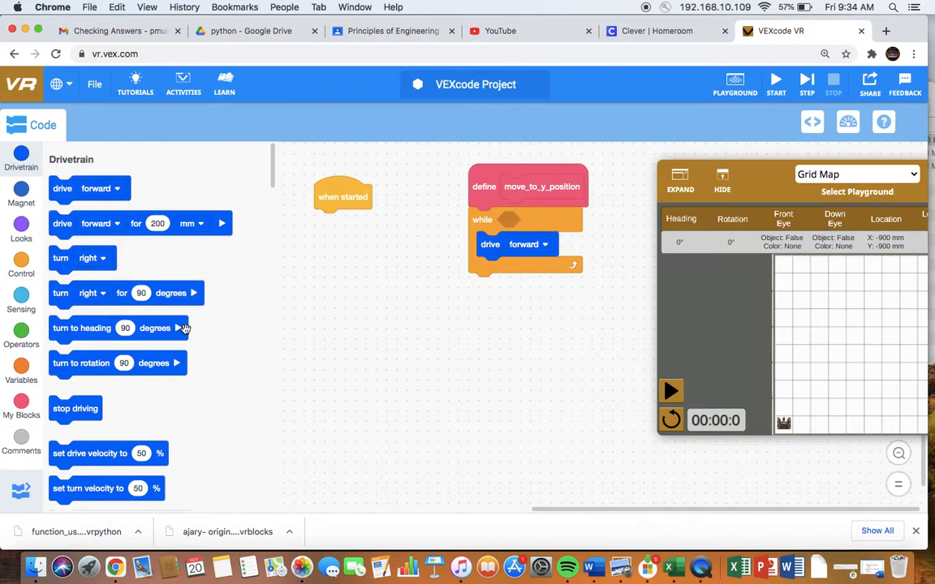
Set the while condition to position Y in mm less than 50.
scroll(down, 3)
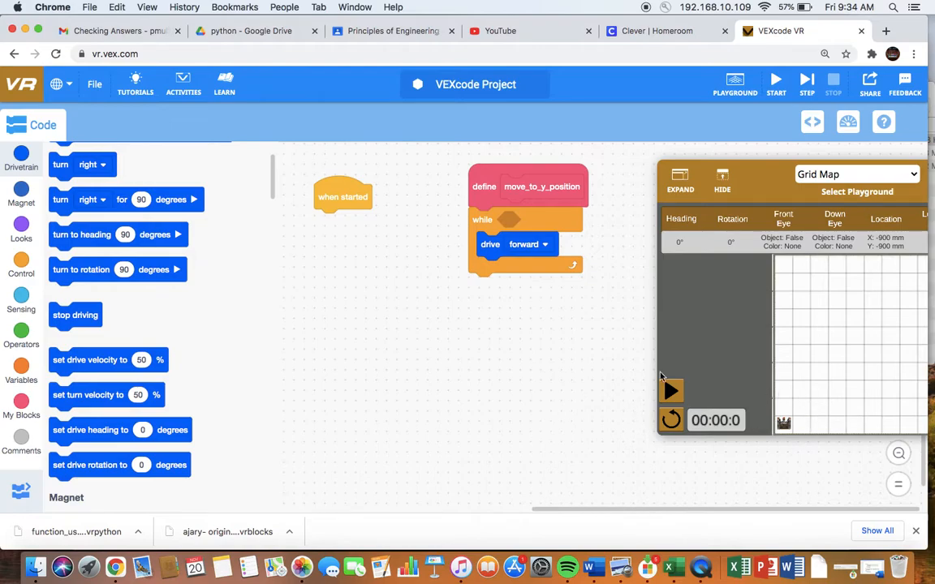
scroll(down, 3)
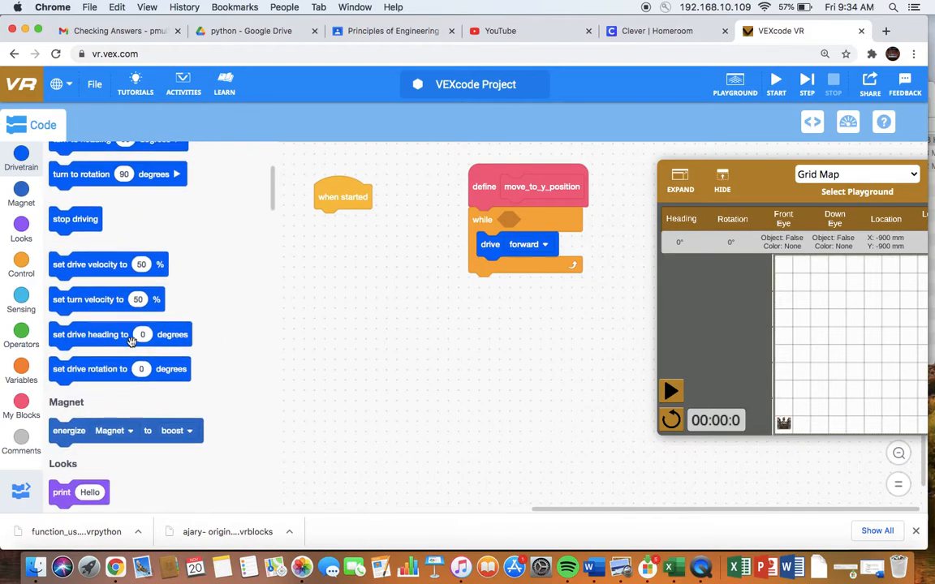
click(23, 263)
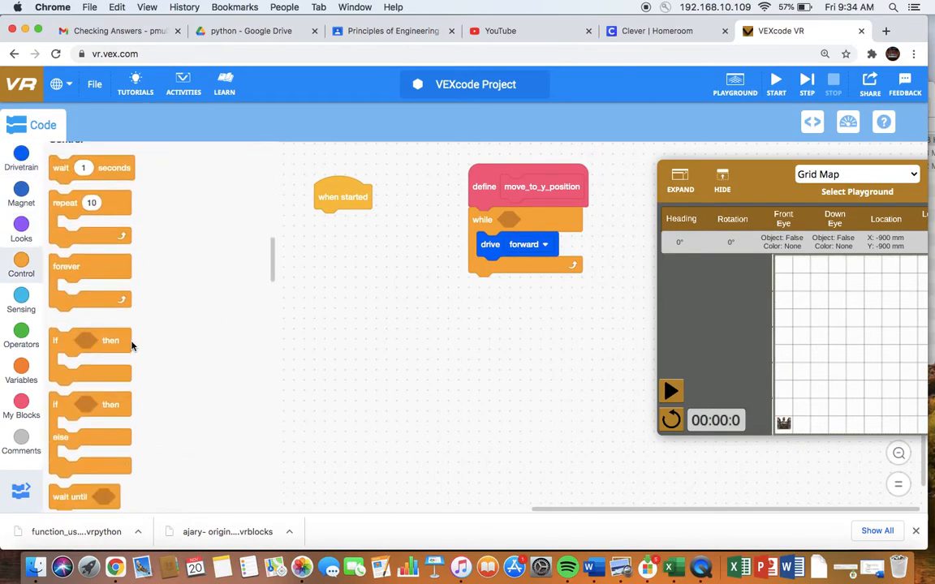
click(23, 301)
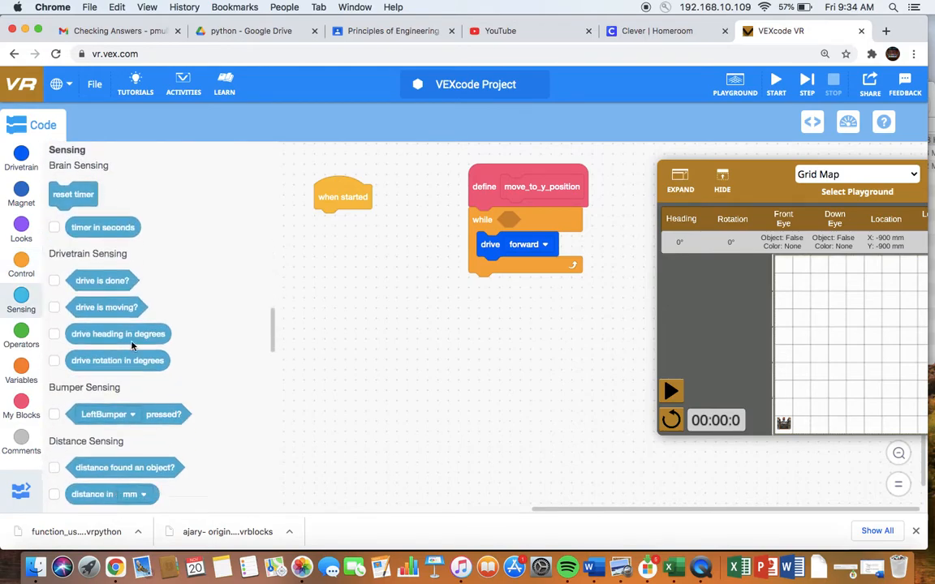
scroll(down, 3)
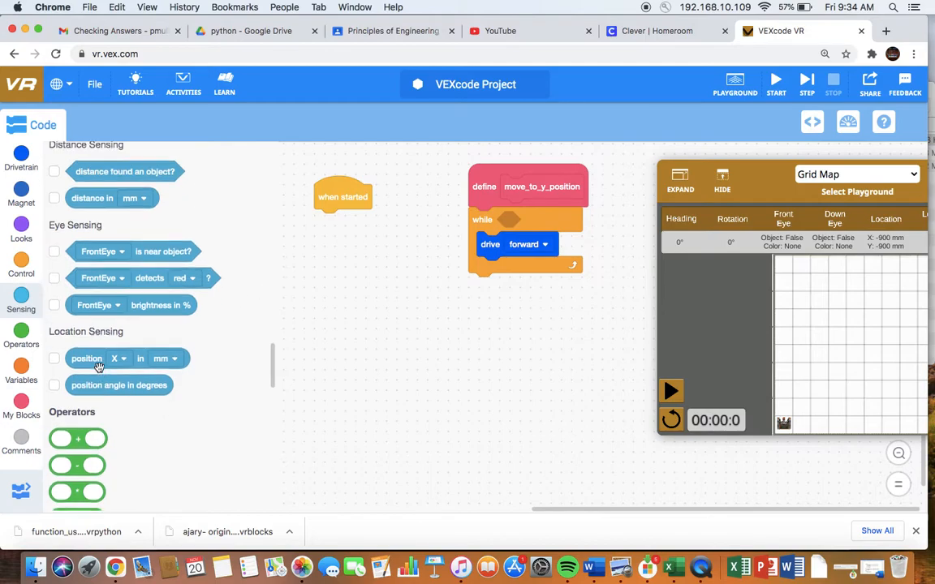
scroll(down, 3)
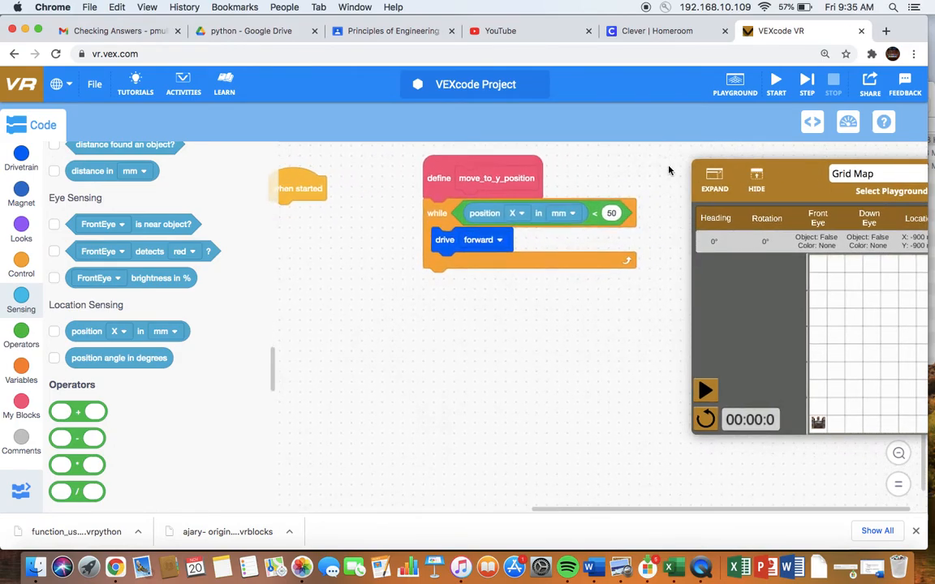
click(611, 212)
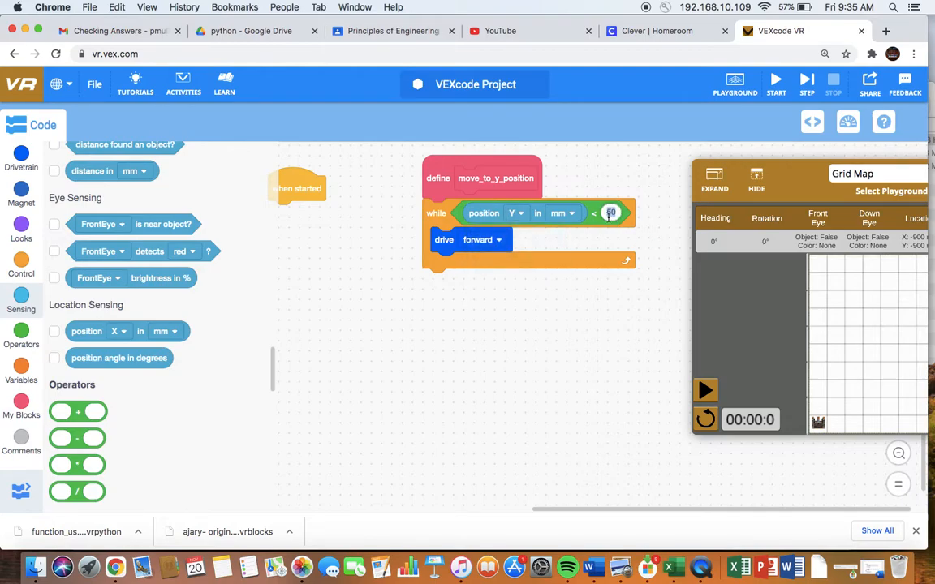
text(50)
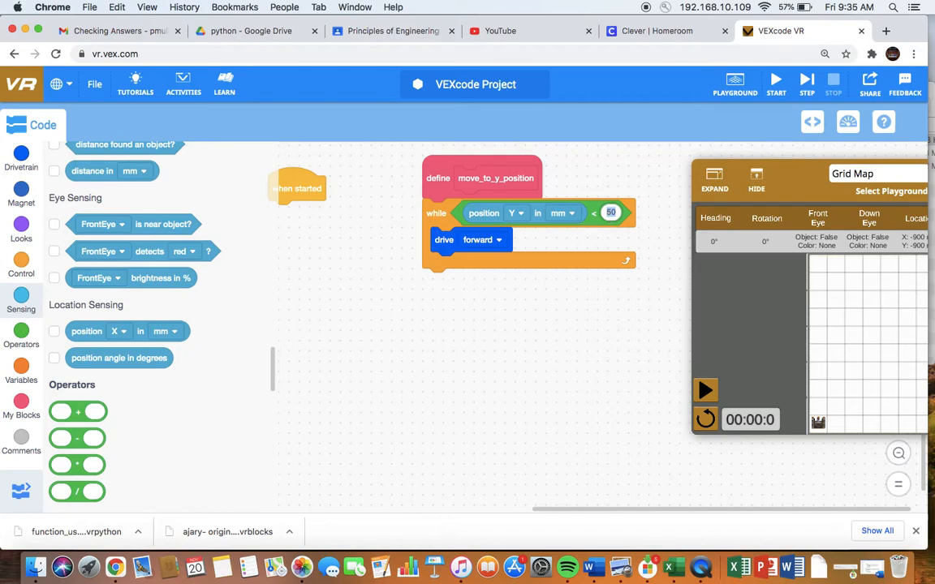
click(614, 213)
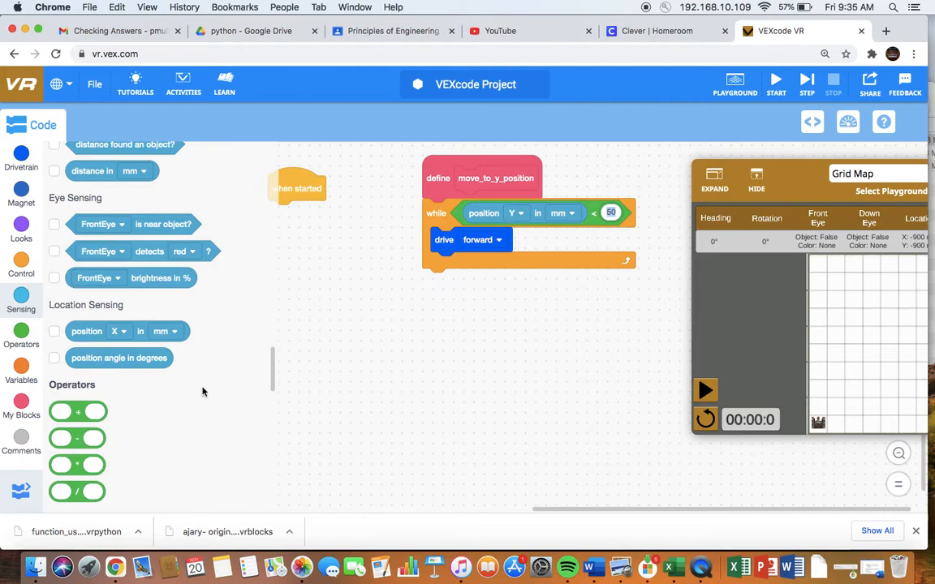
click(21, 380)
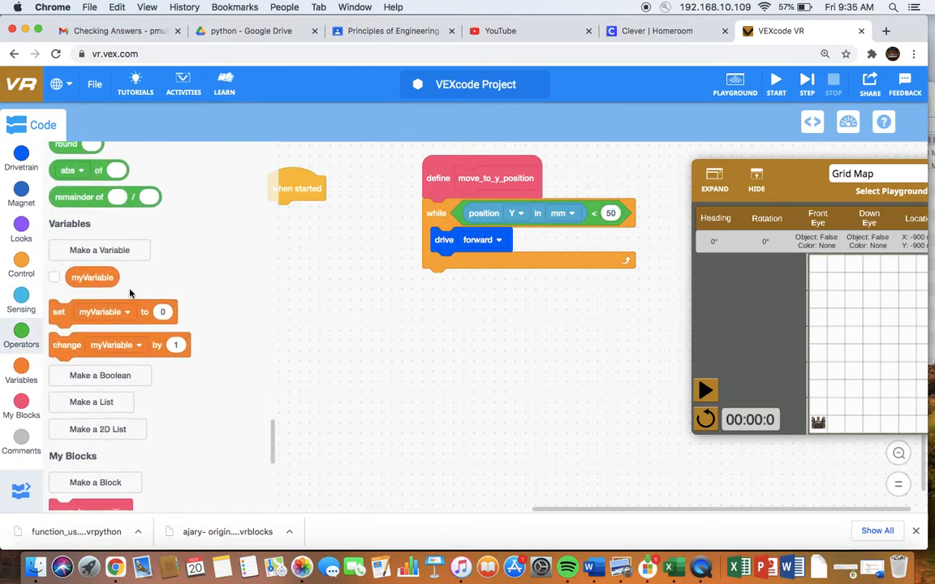
Create a numeric variable named y_position for the loop comparison.
click(99, 250)
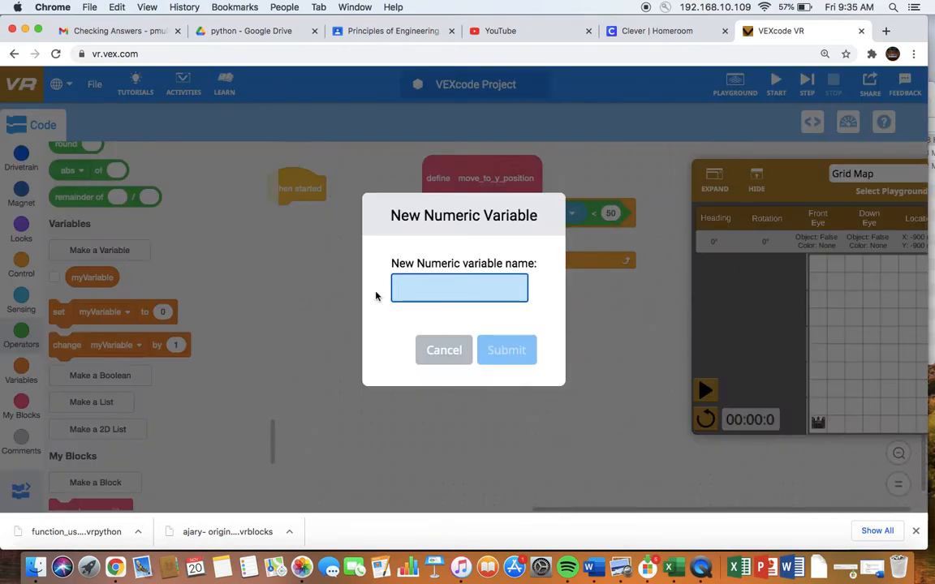
text(y_po)
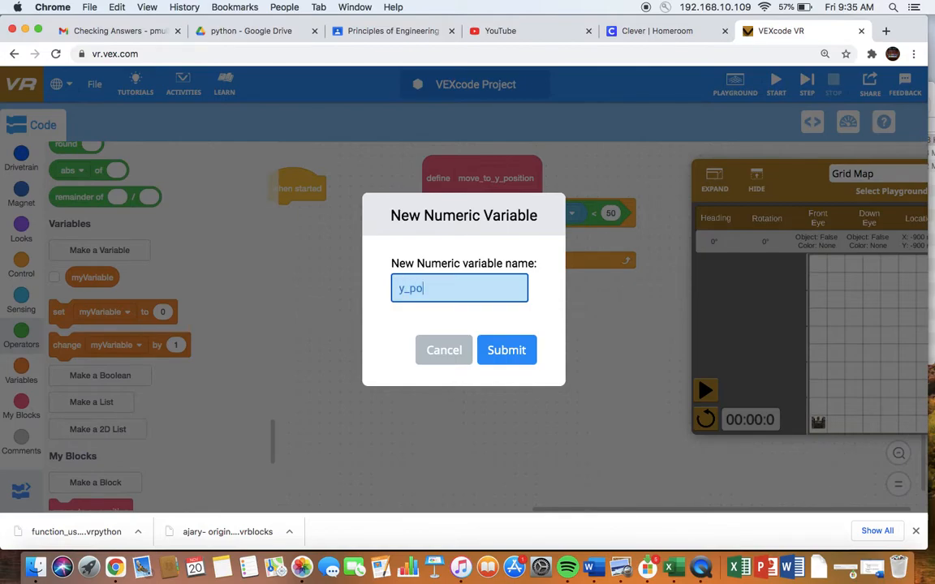
text(sitio)
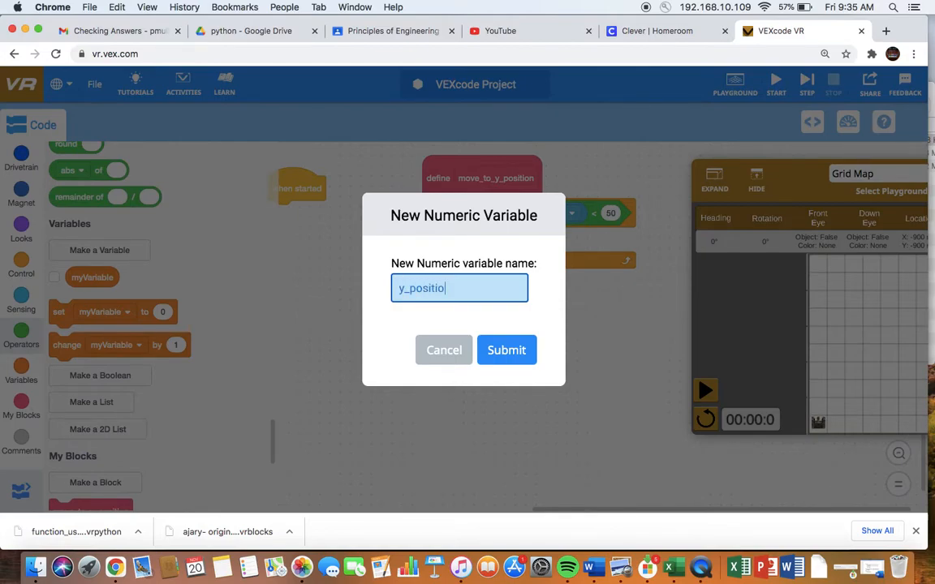
click(506, 350)
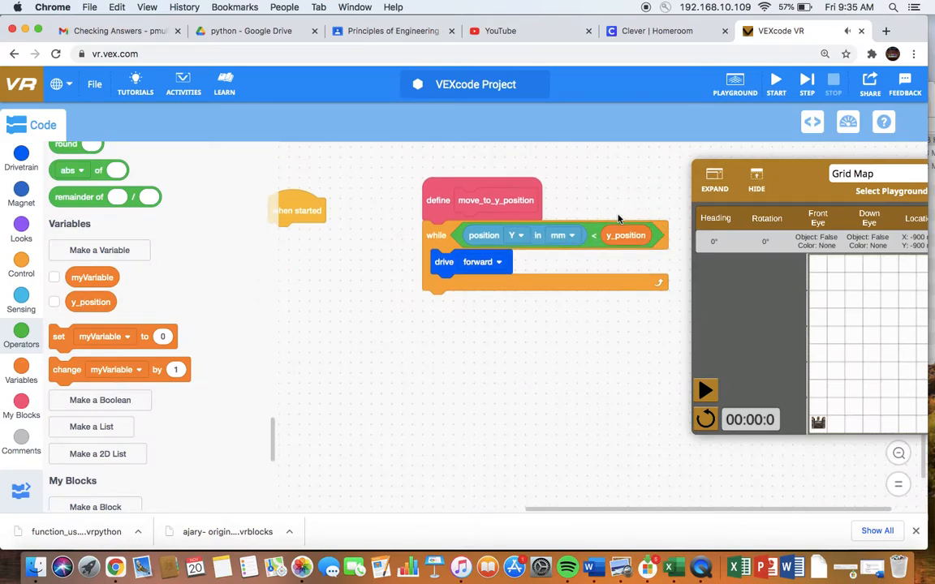
mouse_move(461, 275)
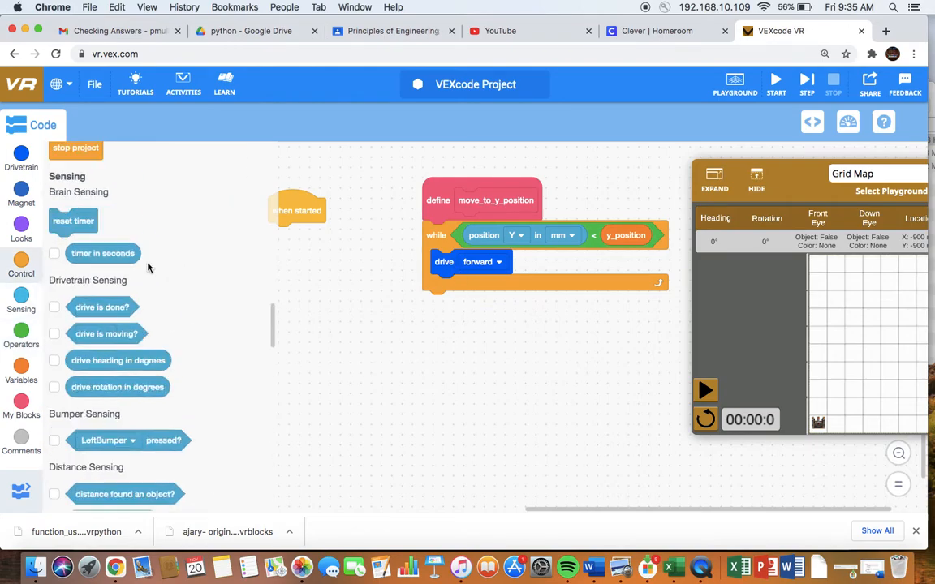
Attach a stop driving block after the while loop in the definition.
click(21, 159)
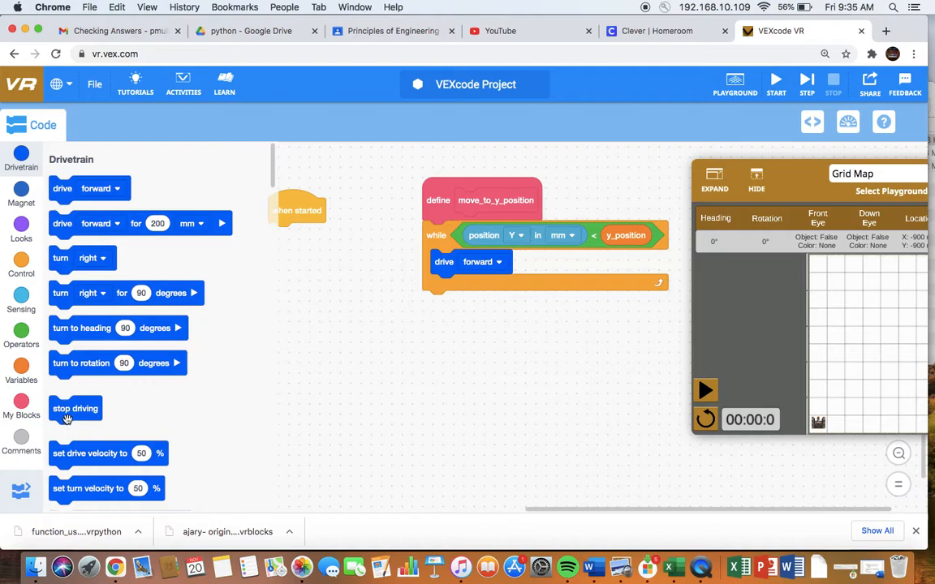
drag(75, 409, 448, 303)
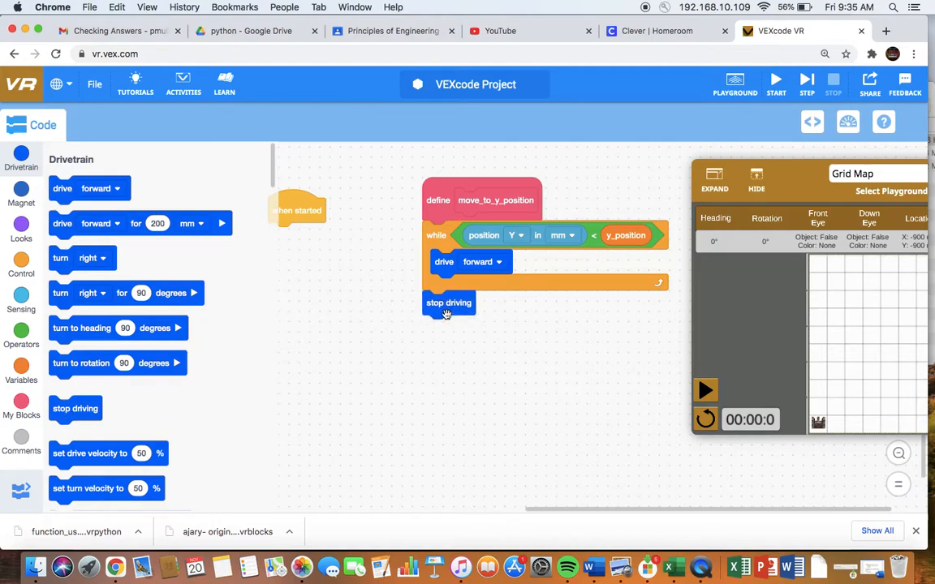
mouse_move(487, 248)
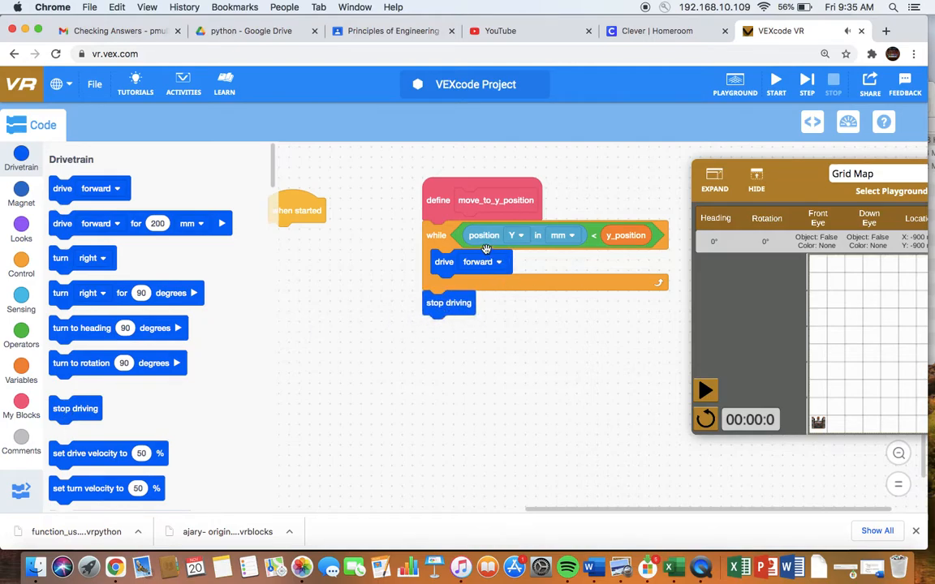
mouse_move(482, 231)
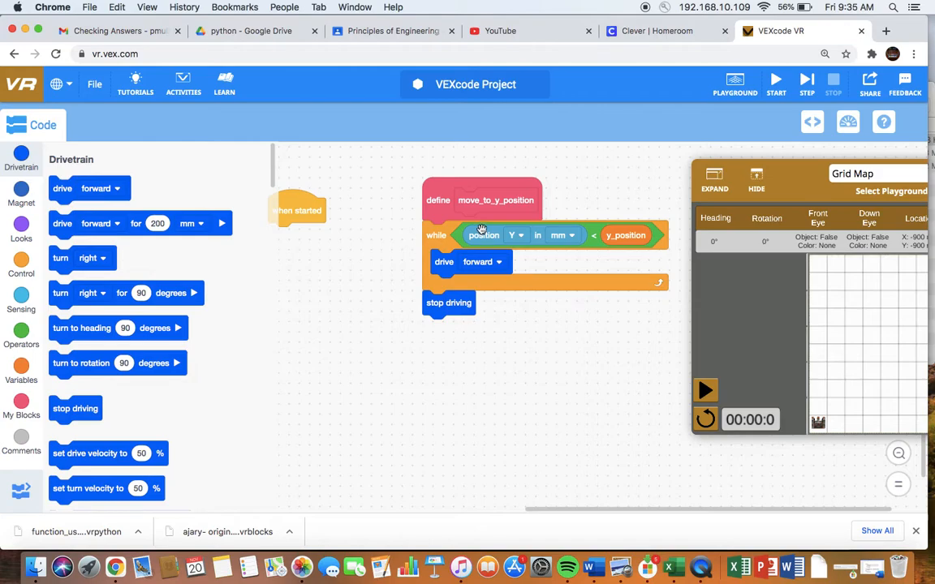
mouse_move(503, 243)
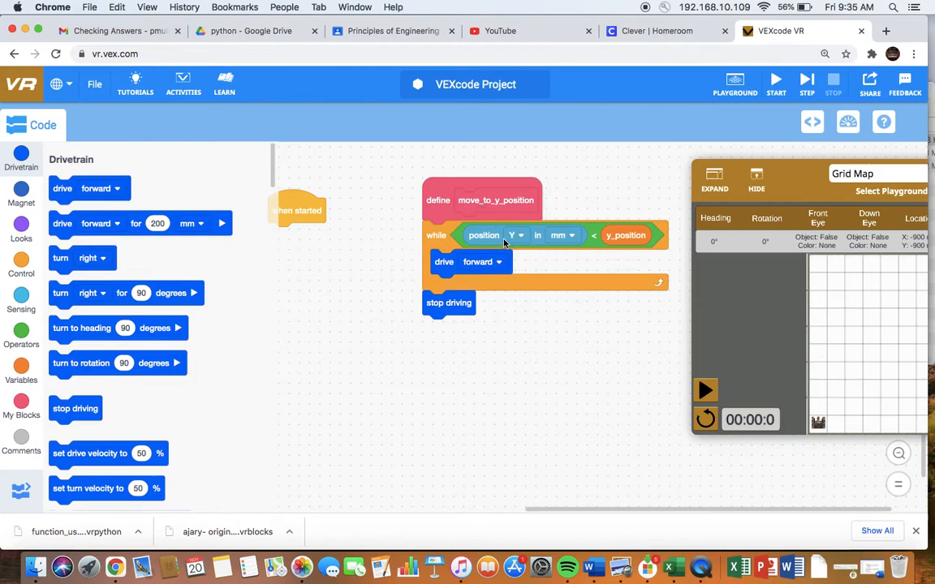
mouse_move(347, 248)
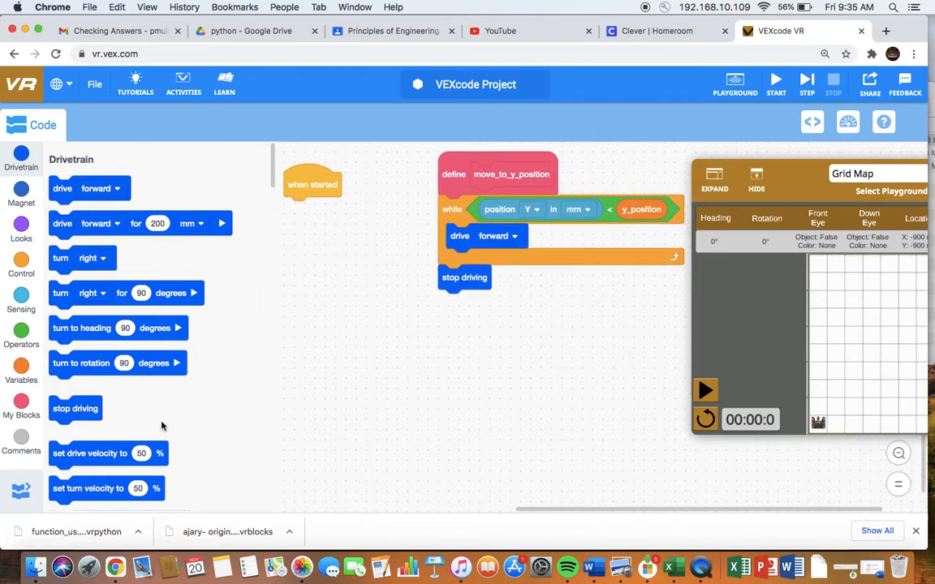
Under when started, set y_position to -200.
click(23, 300)
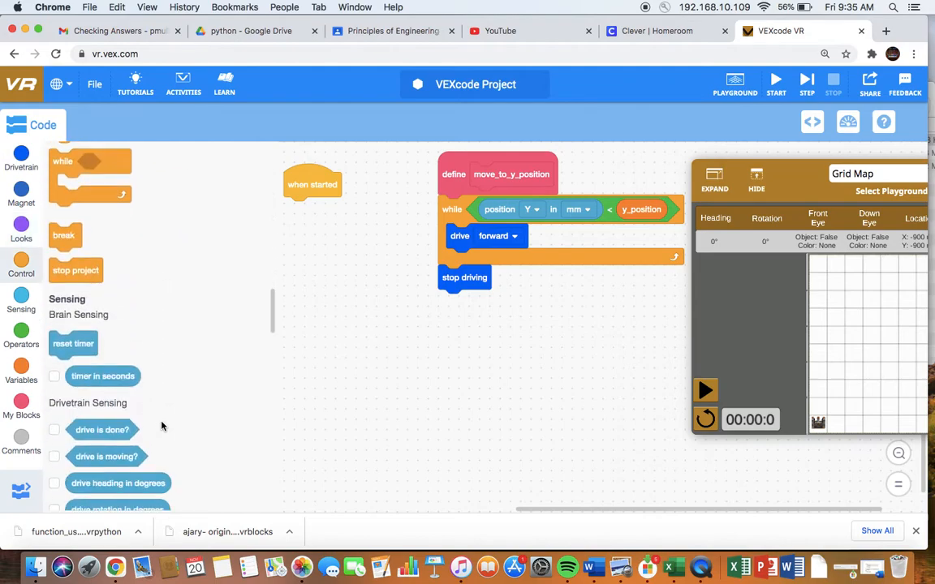
scroll(down, 3)
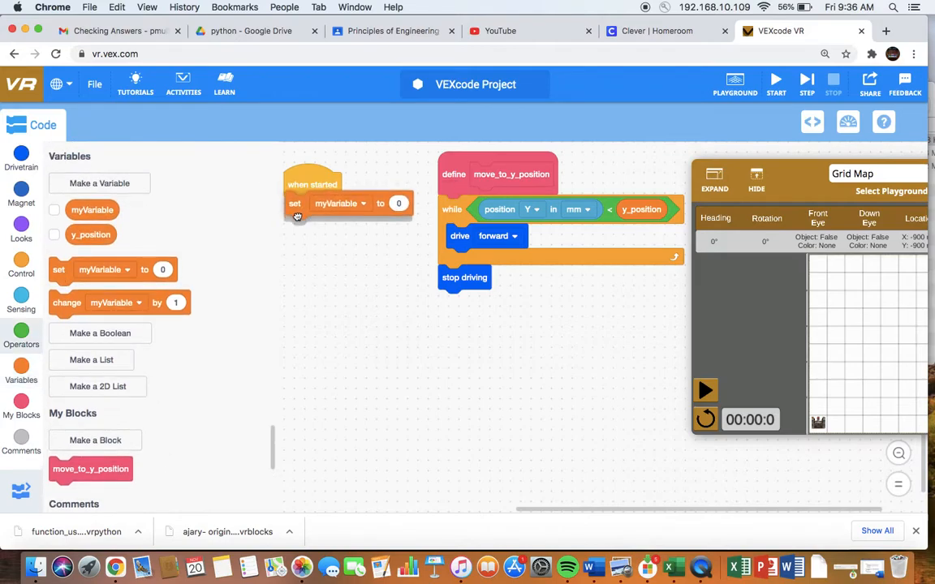
click(339, 205)
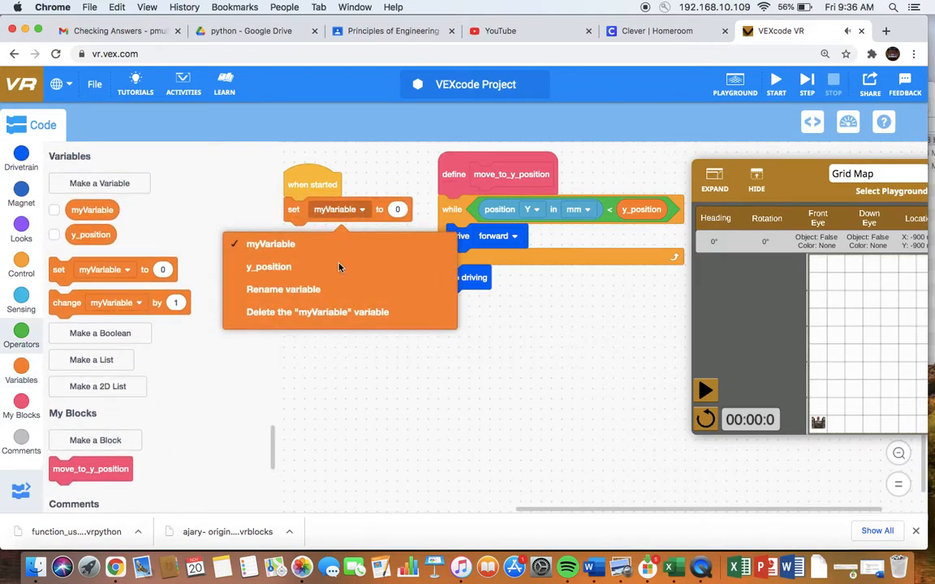
click(269, 266)
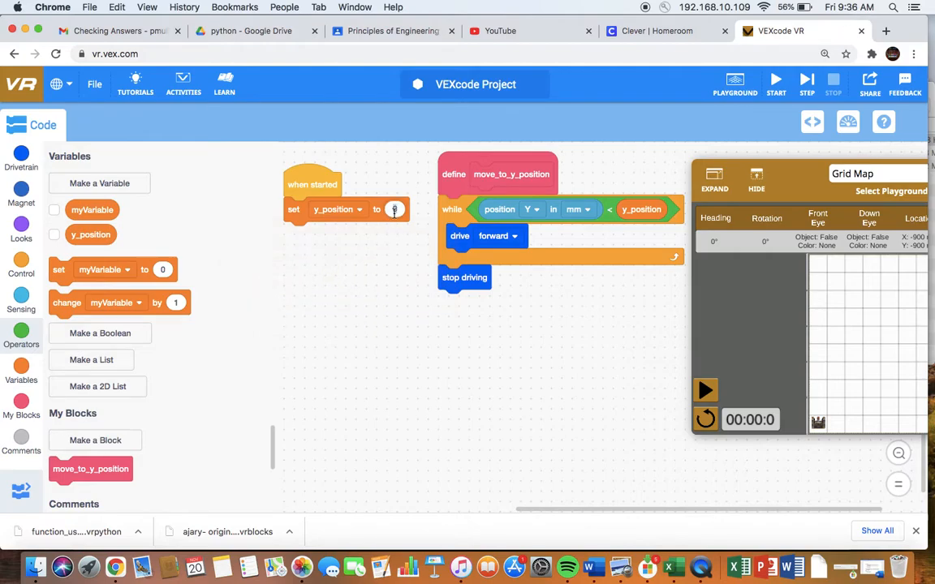
text(-200)
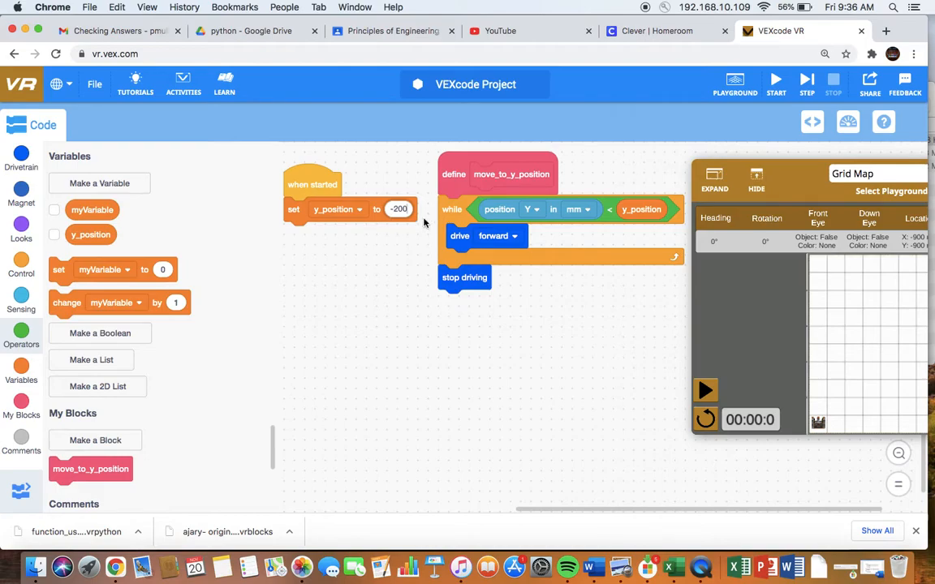
mouse_move(374, 227)
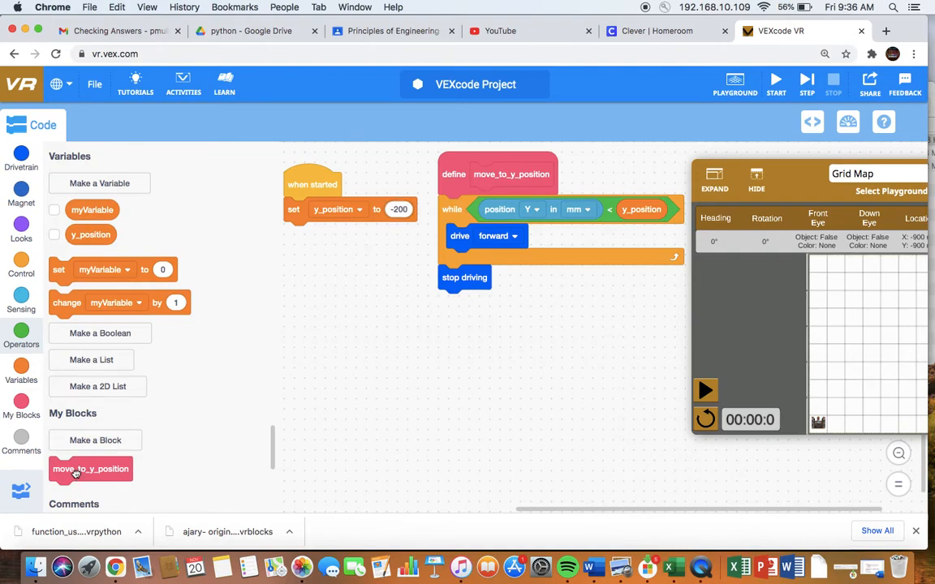
drag(91, 468, 325, 233)
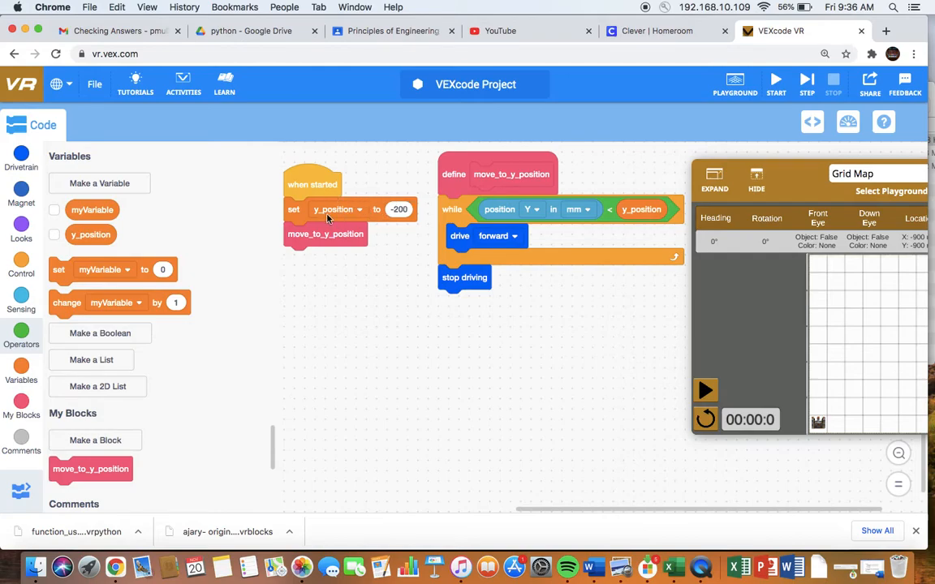
mouse_move(340, 214)
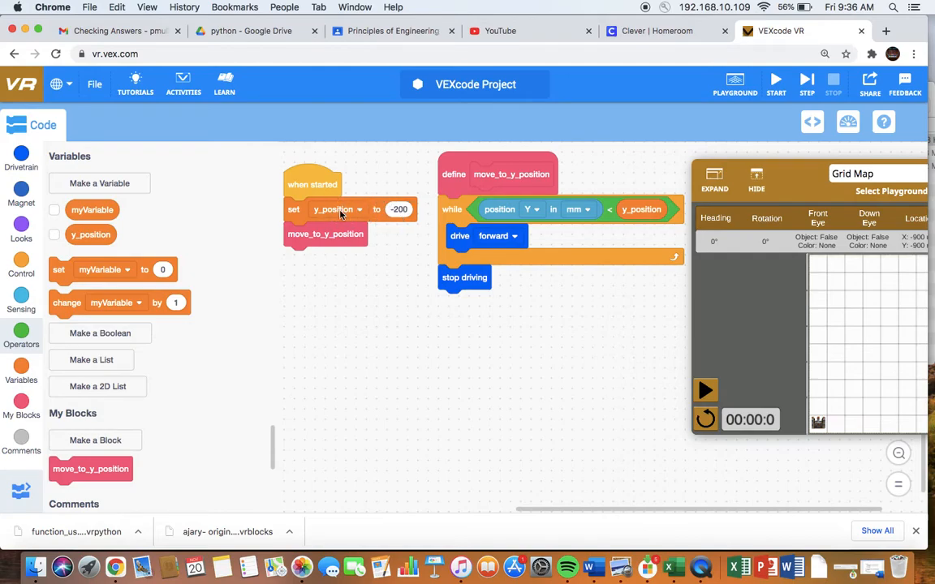
mouse_move(146, 322)
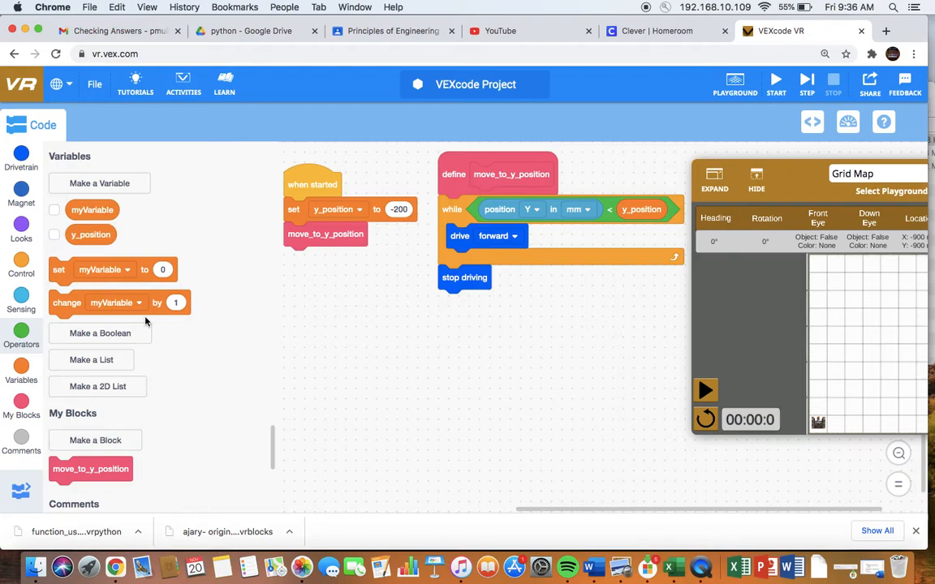
Bring up the Drivetrain blocks to add a 360-degree right turn.
click(22, 230)
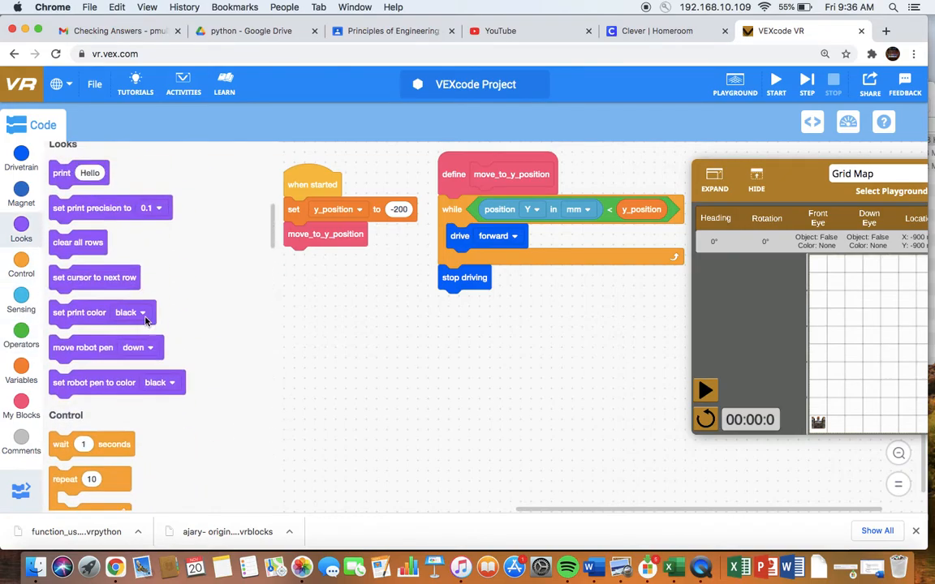
click(22, 159)
text(360)
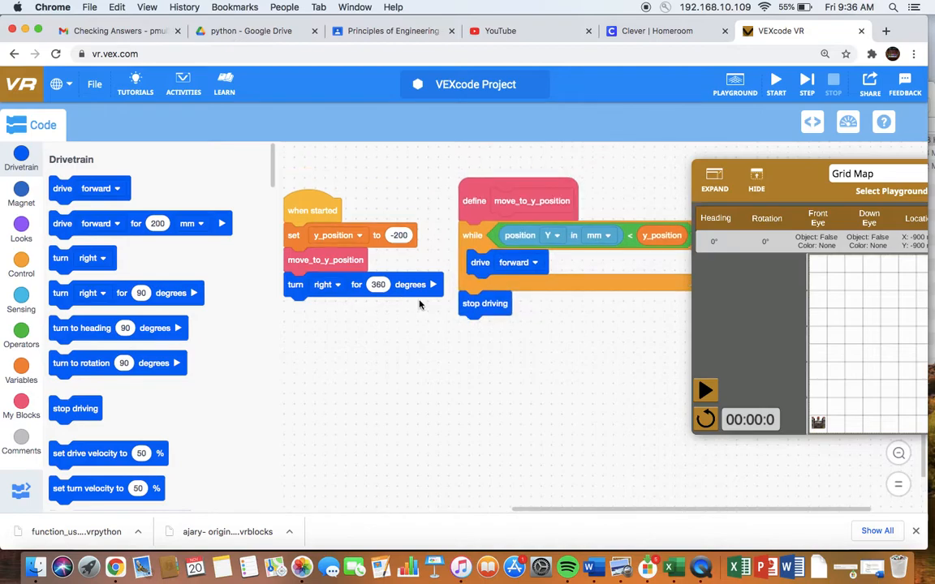
mouse_move(558, 269)
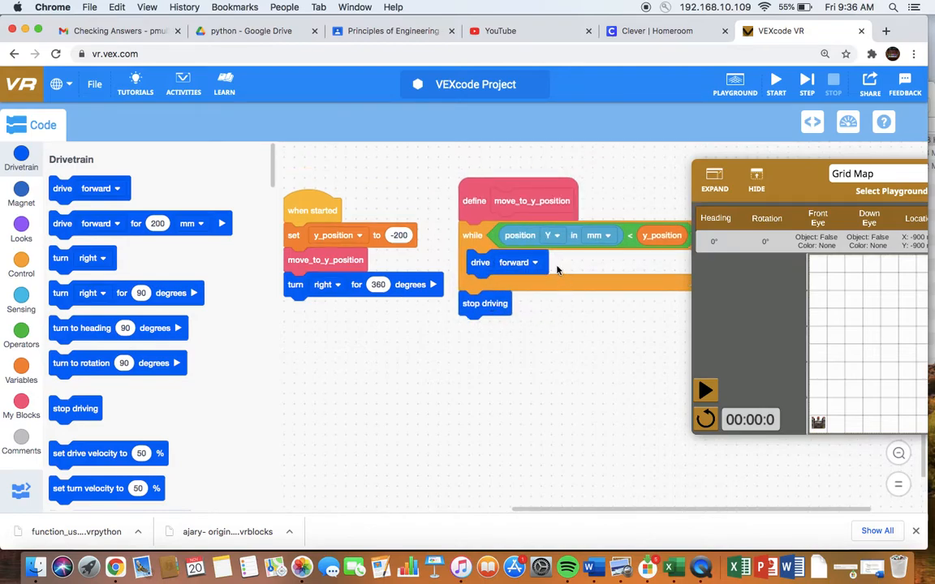
mouse_move(495, 291)
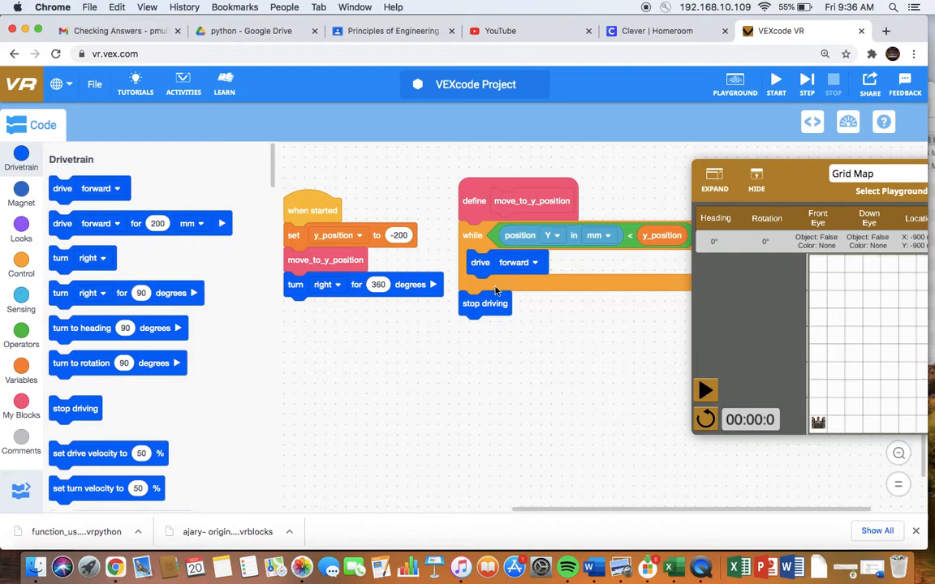
mouse_move(537, 288)
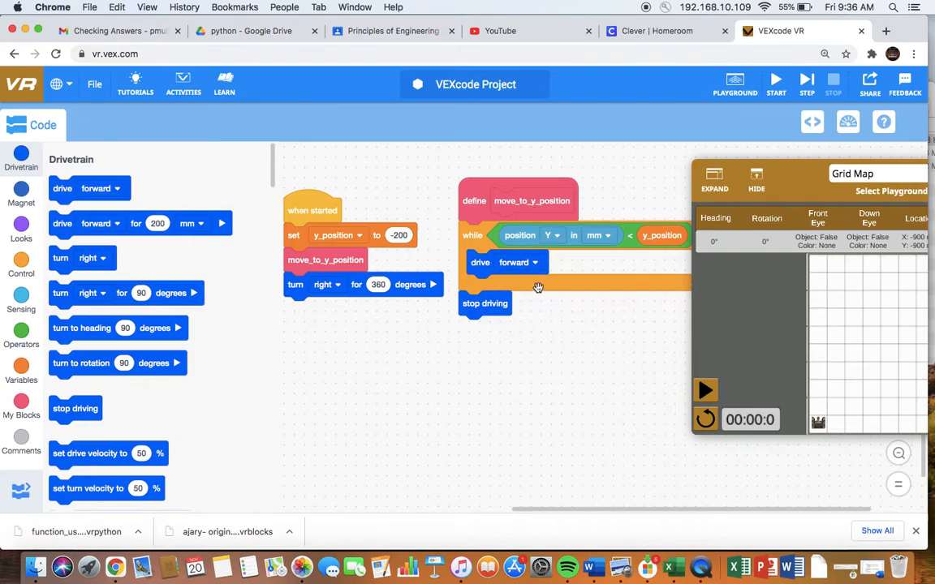
mouse_move(328, 243)
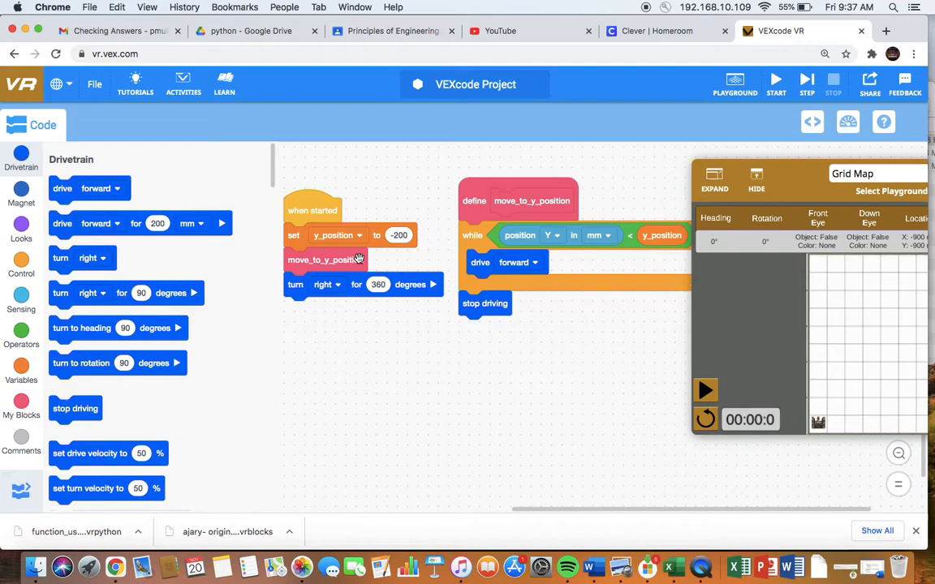
mouse_move(342, 296)
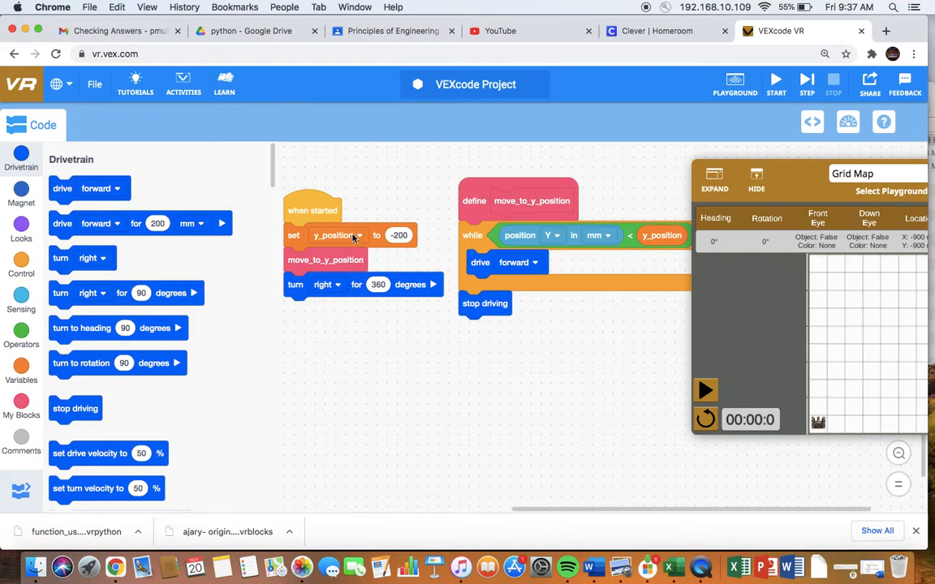
After the turn, add a set block assigning y_position the value 300.
scroll(down, 3)
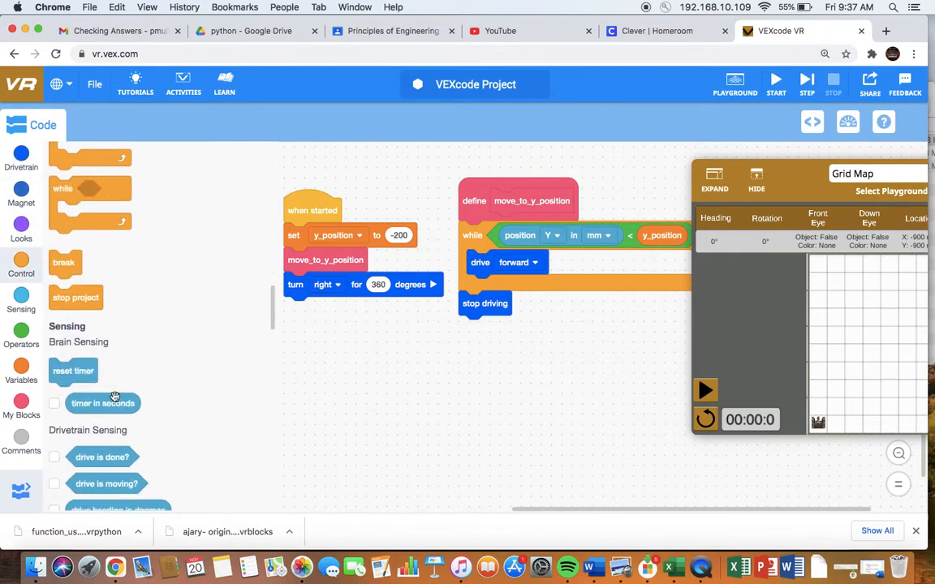
click(21, 364)
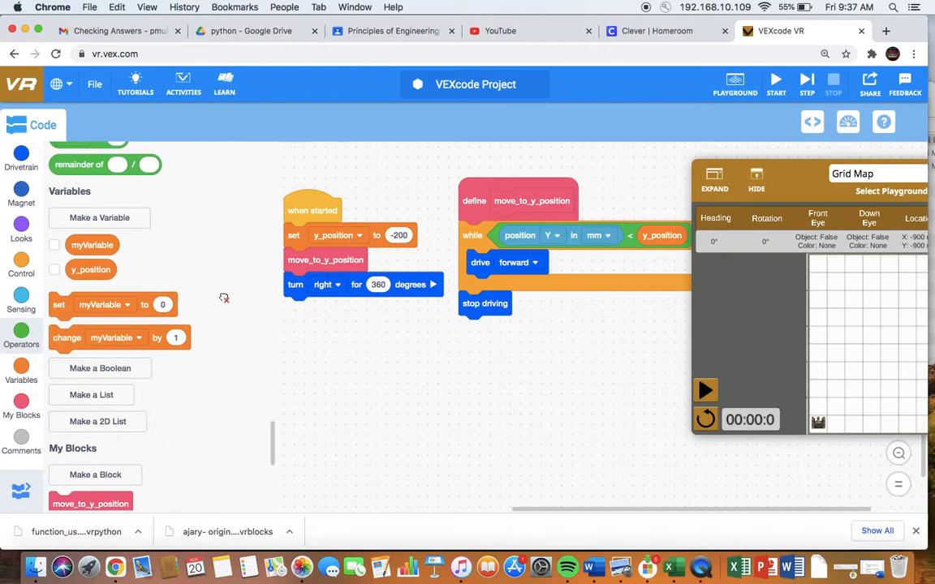
drag(105, 306, 341, 308)
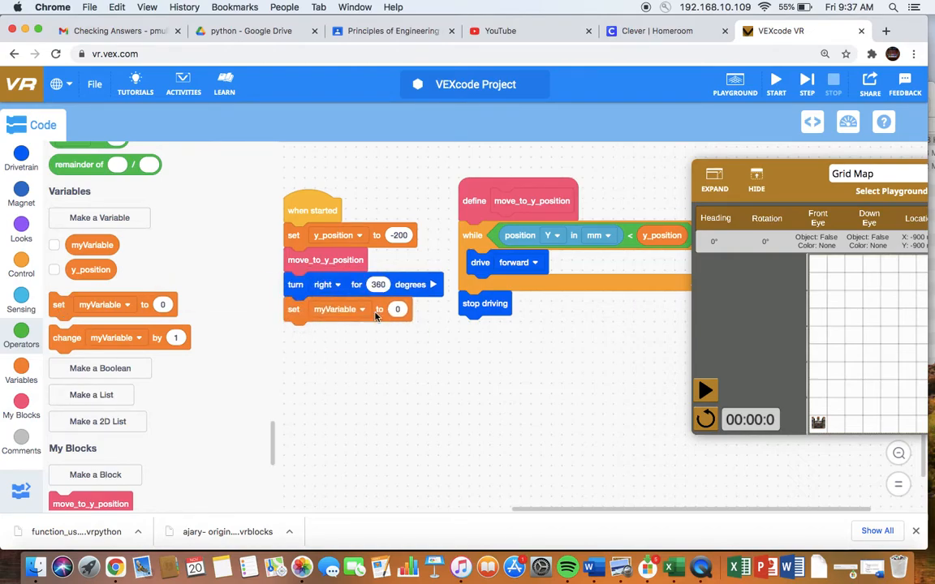
click(338, 308)
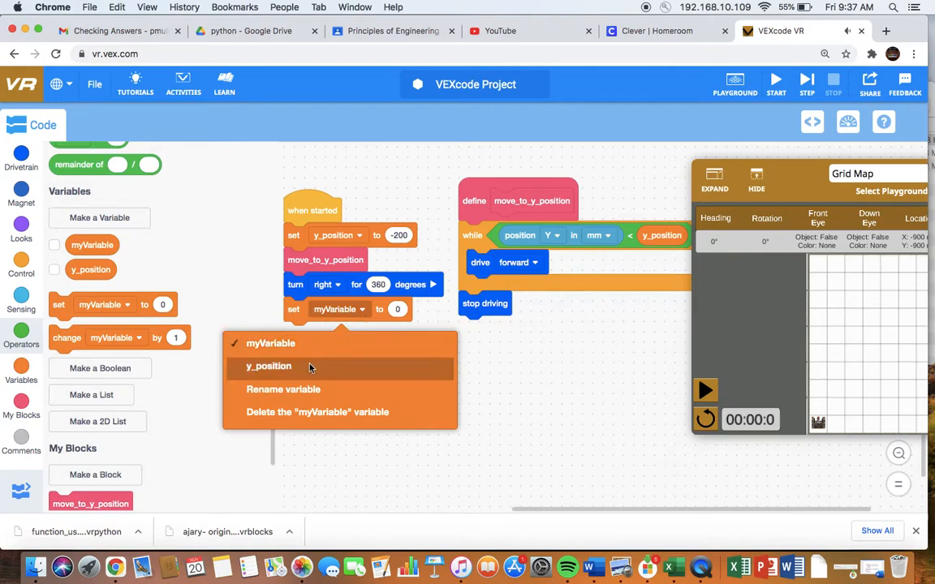
click(269, 367)
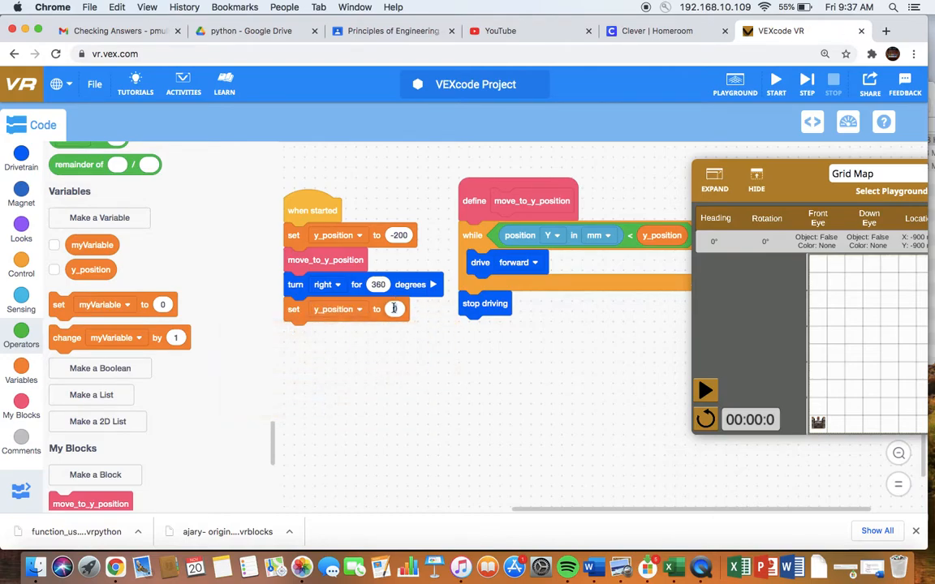
text(300)
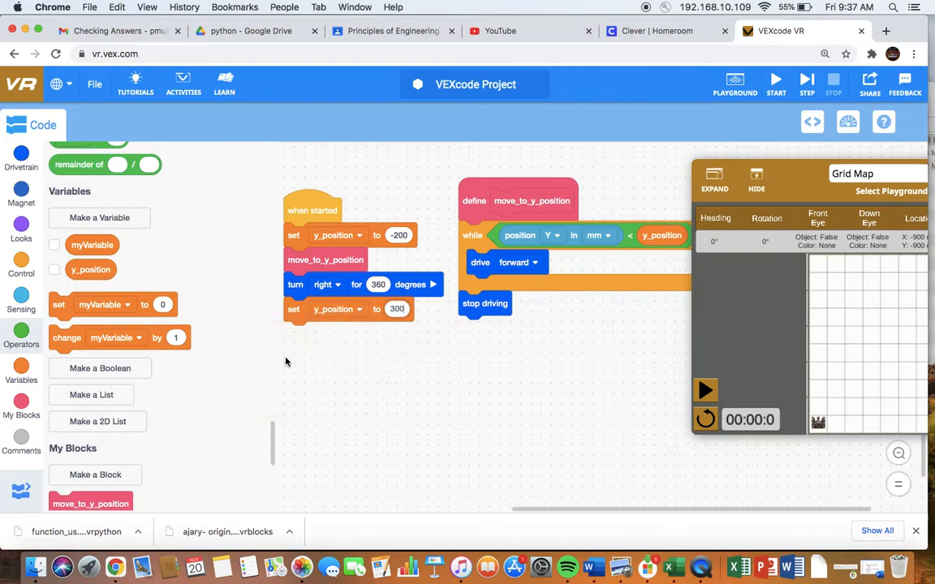
scroll(down, 3)
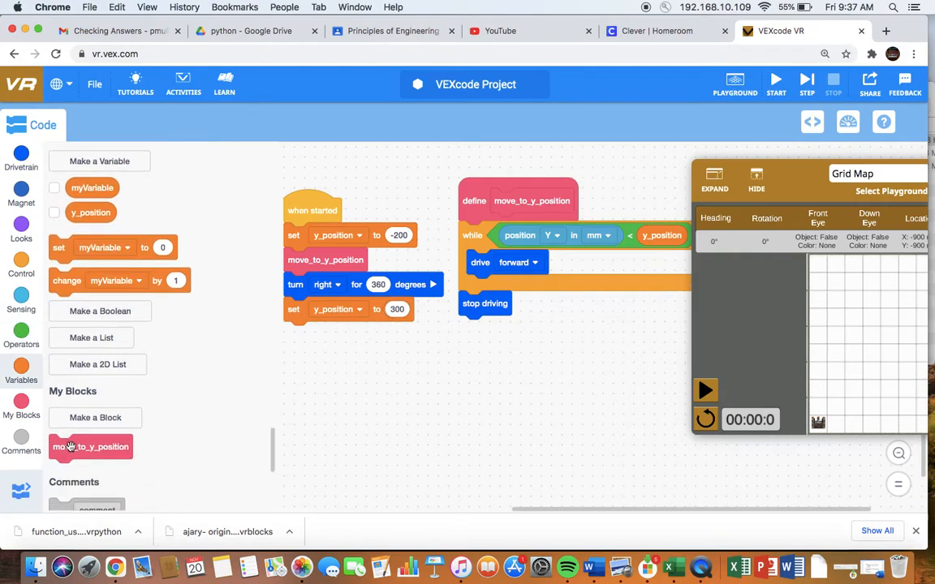
Add a second move_to_y_position call at the end and run the project.
drag(91, 447, 325, 335)
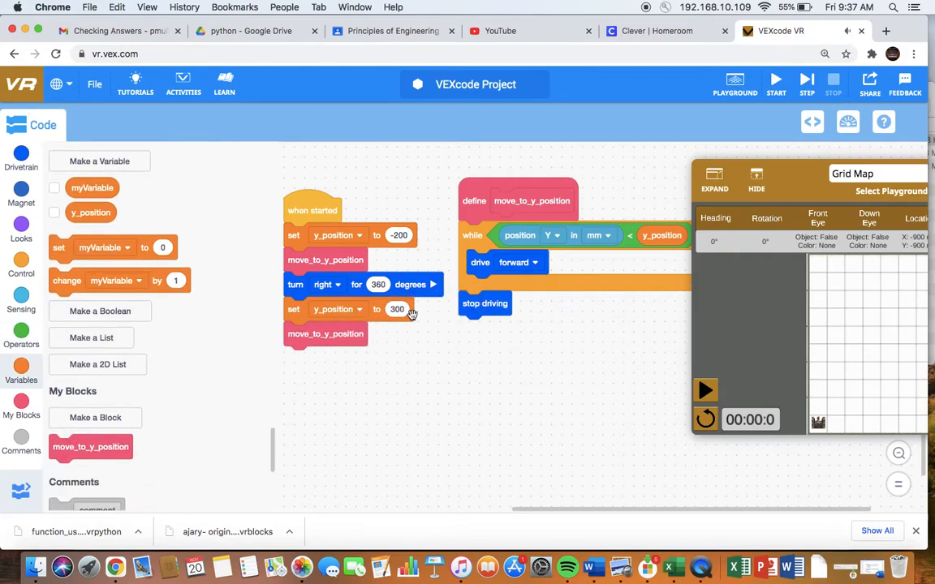
mouse_move(409, 219)
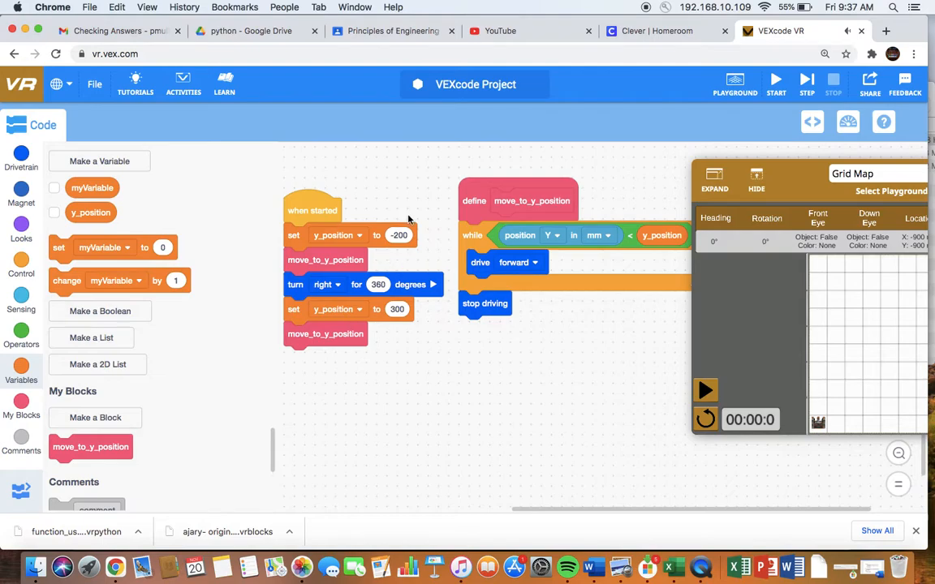
mouse_move(850, 416)
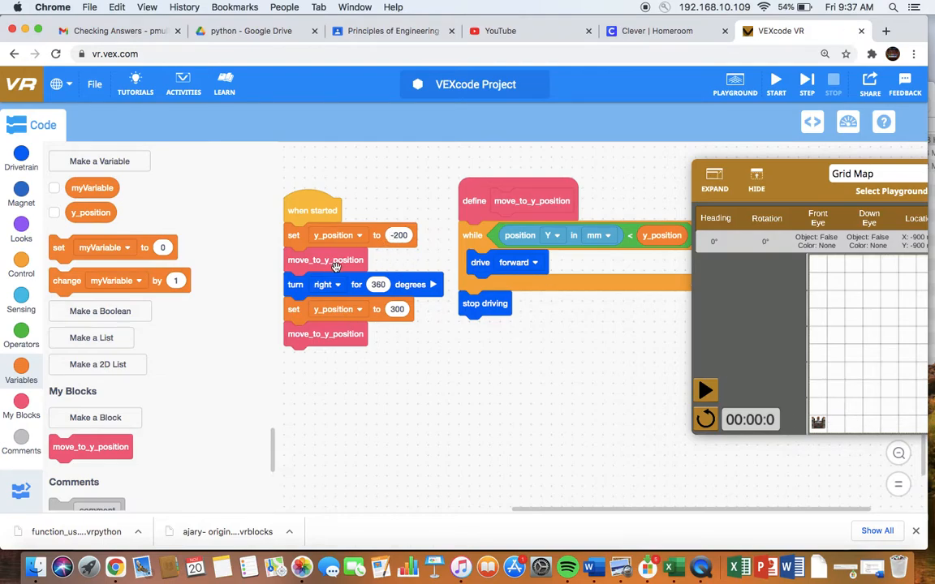
mouse_move(350, 295)
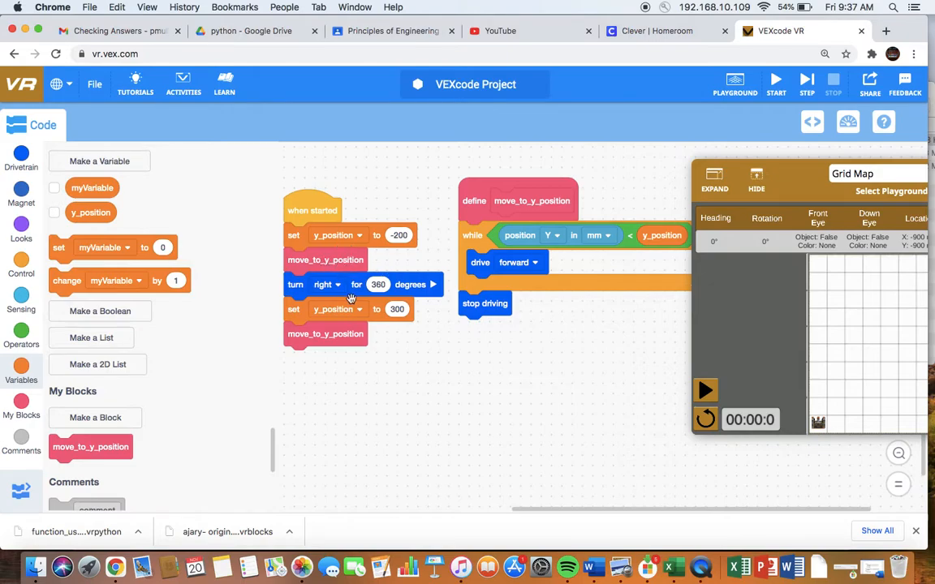
mouse_move(399, 296)
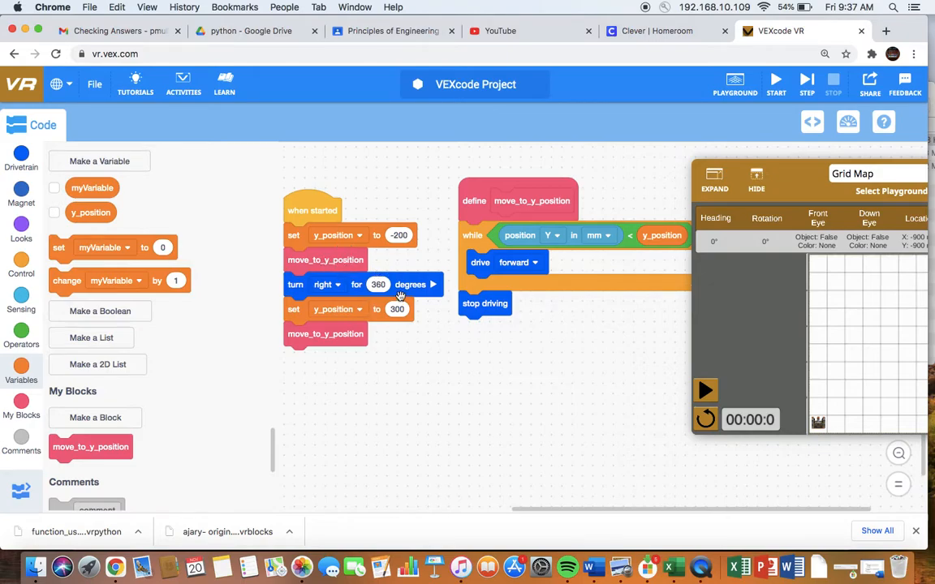
mouse_move(390, 308)
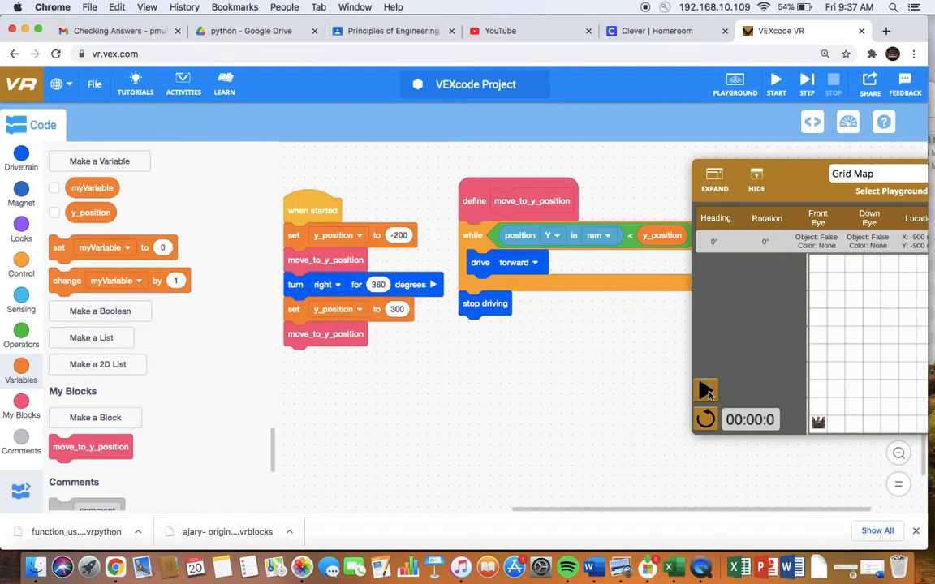
click(779, 80)
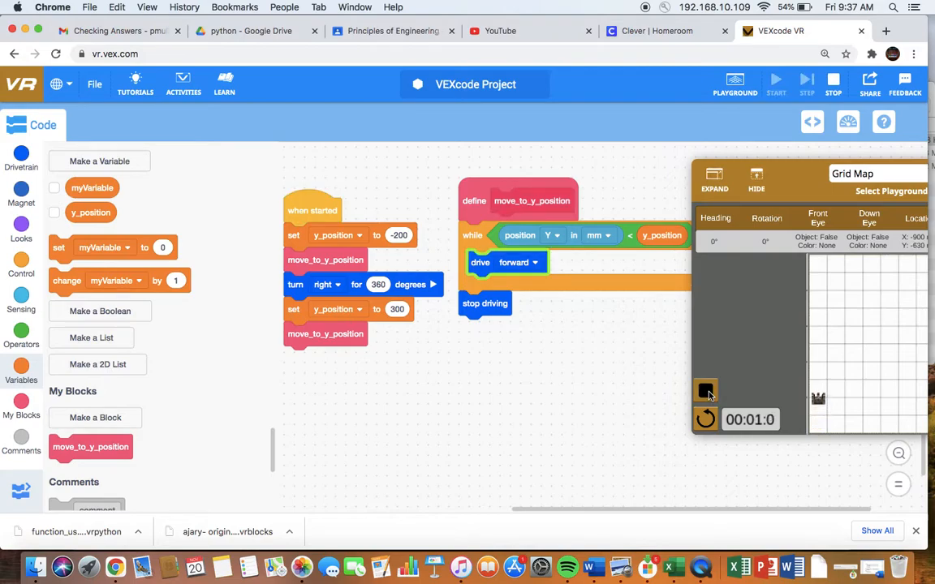